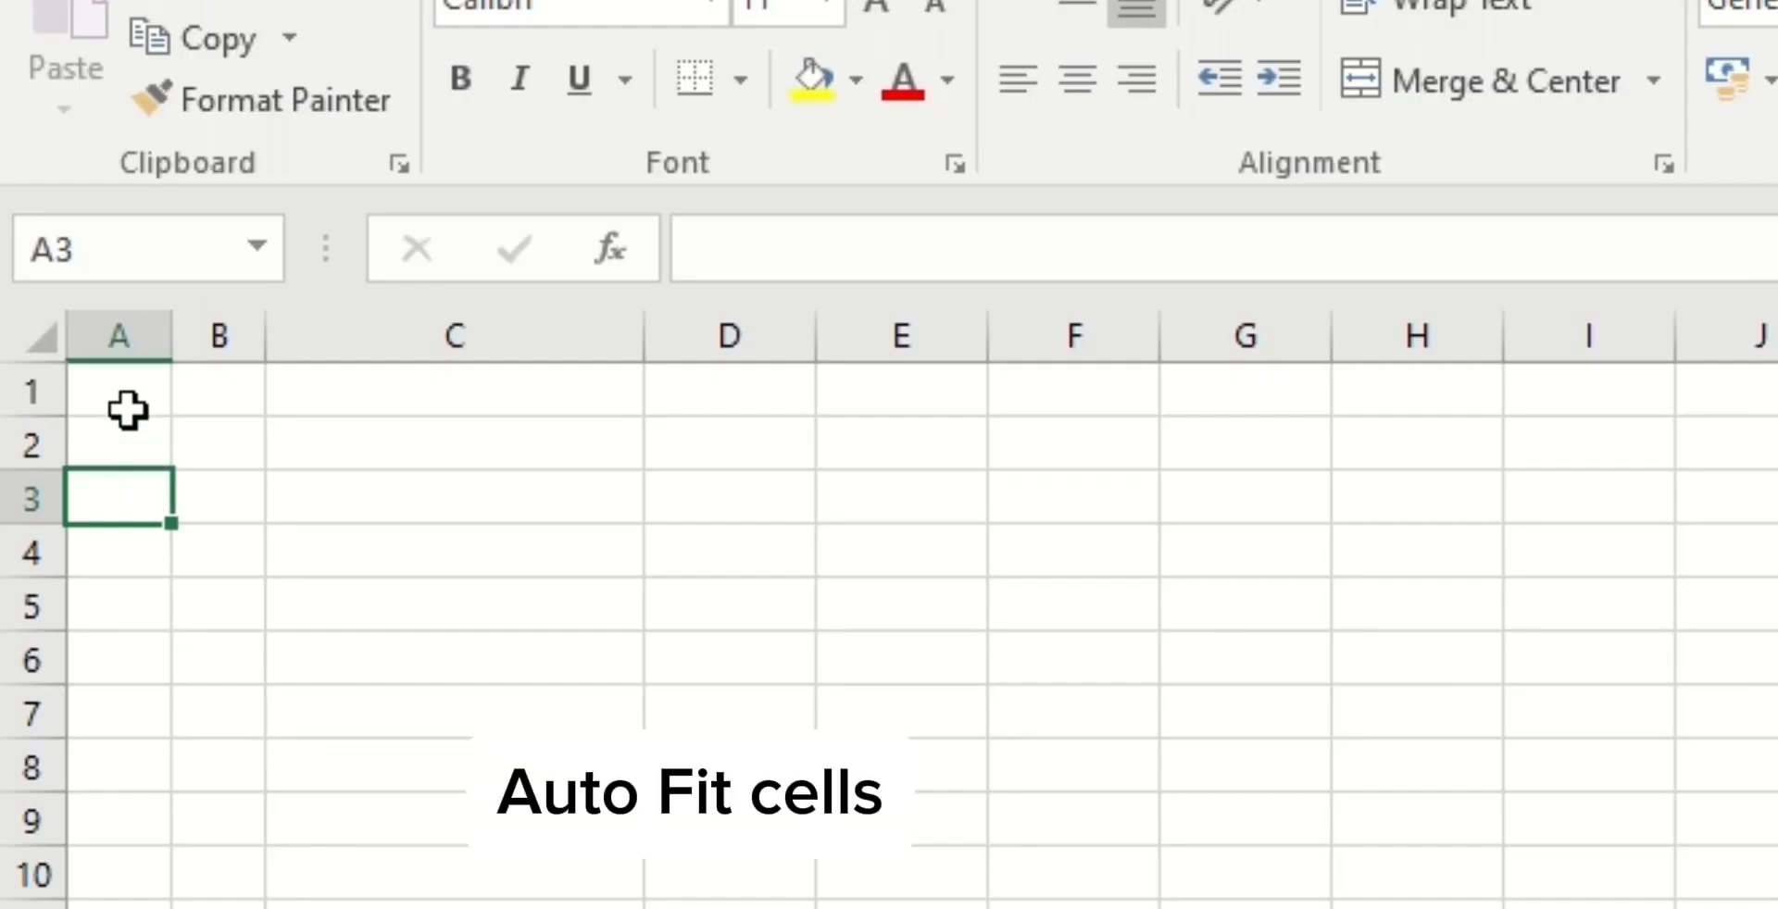
# Enter 'IS no' in A1 and 'Name of the employee' in B1
pyautogui.click(118, 391)
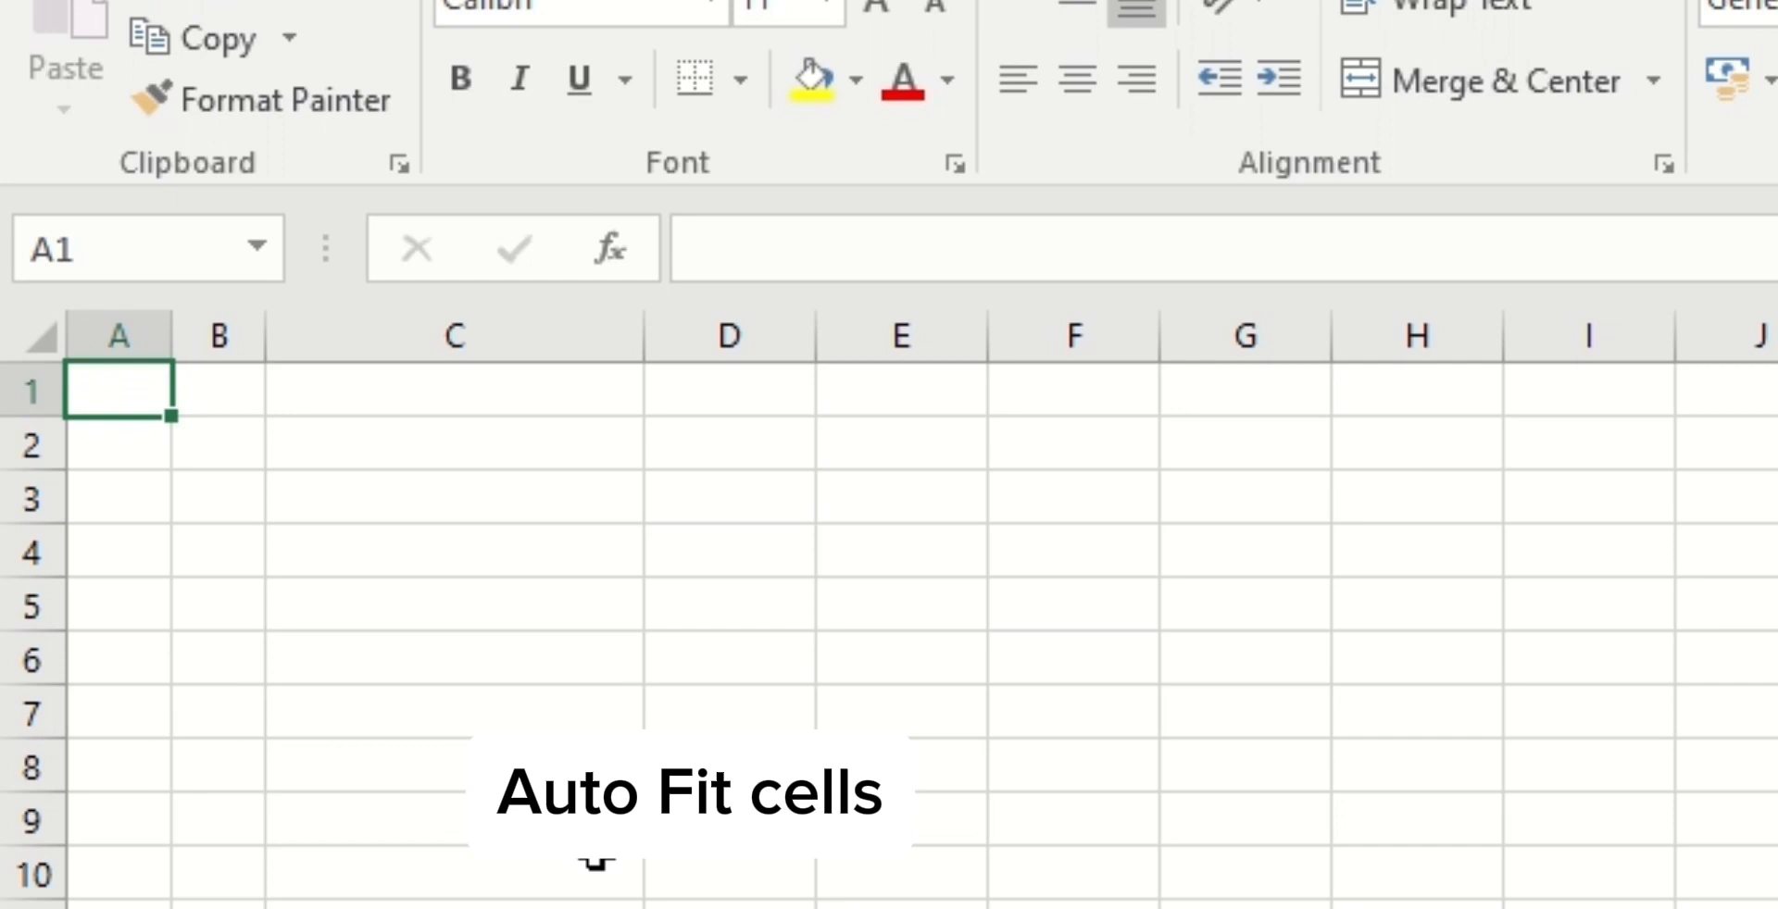
pyautogui.write('IS n')
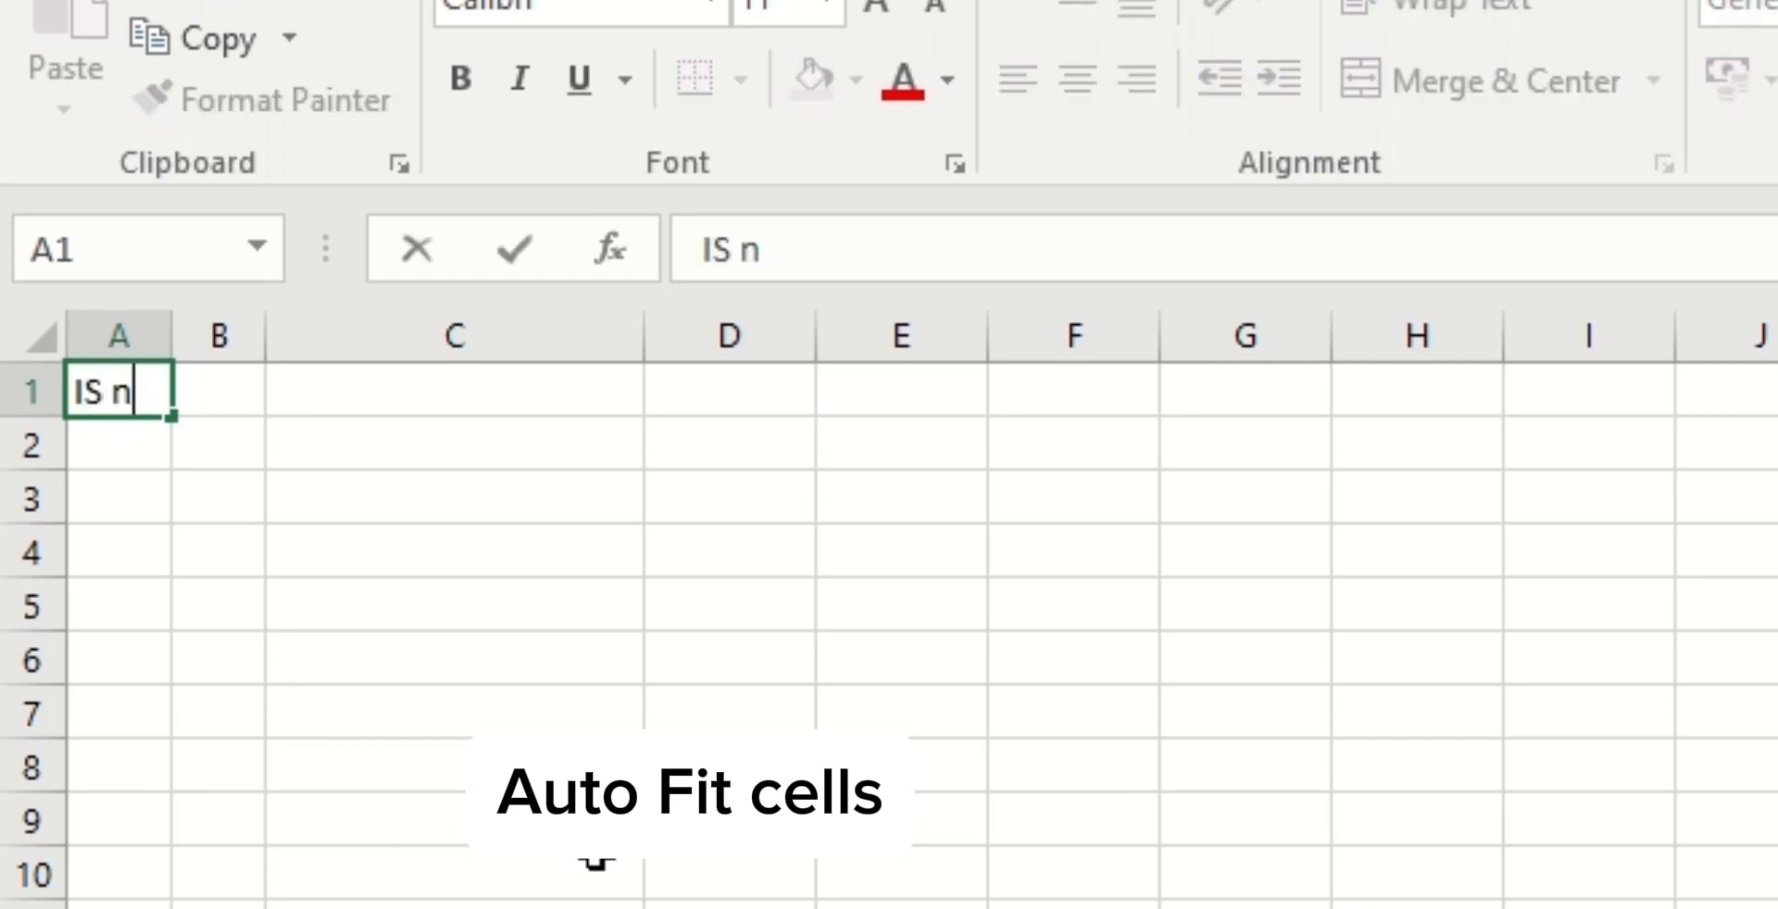
pyautogui.write('o')
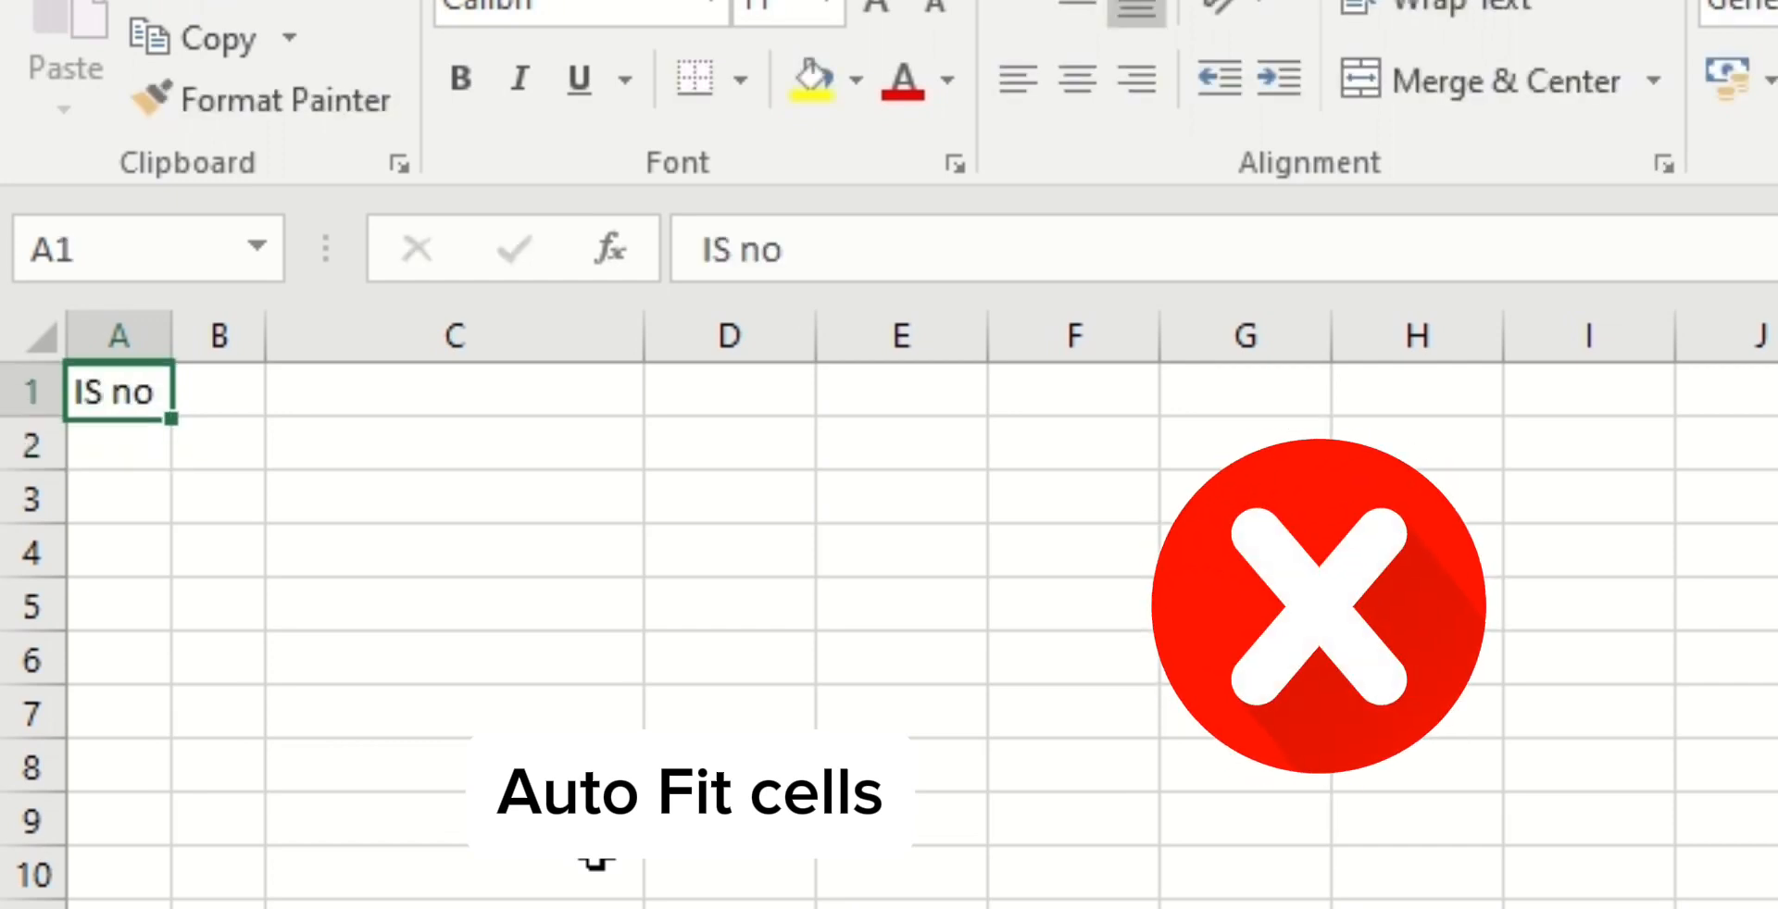
pyautogui.click(218, 391)
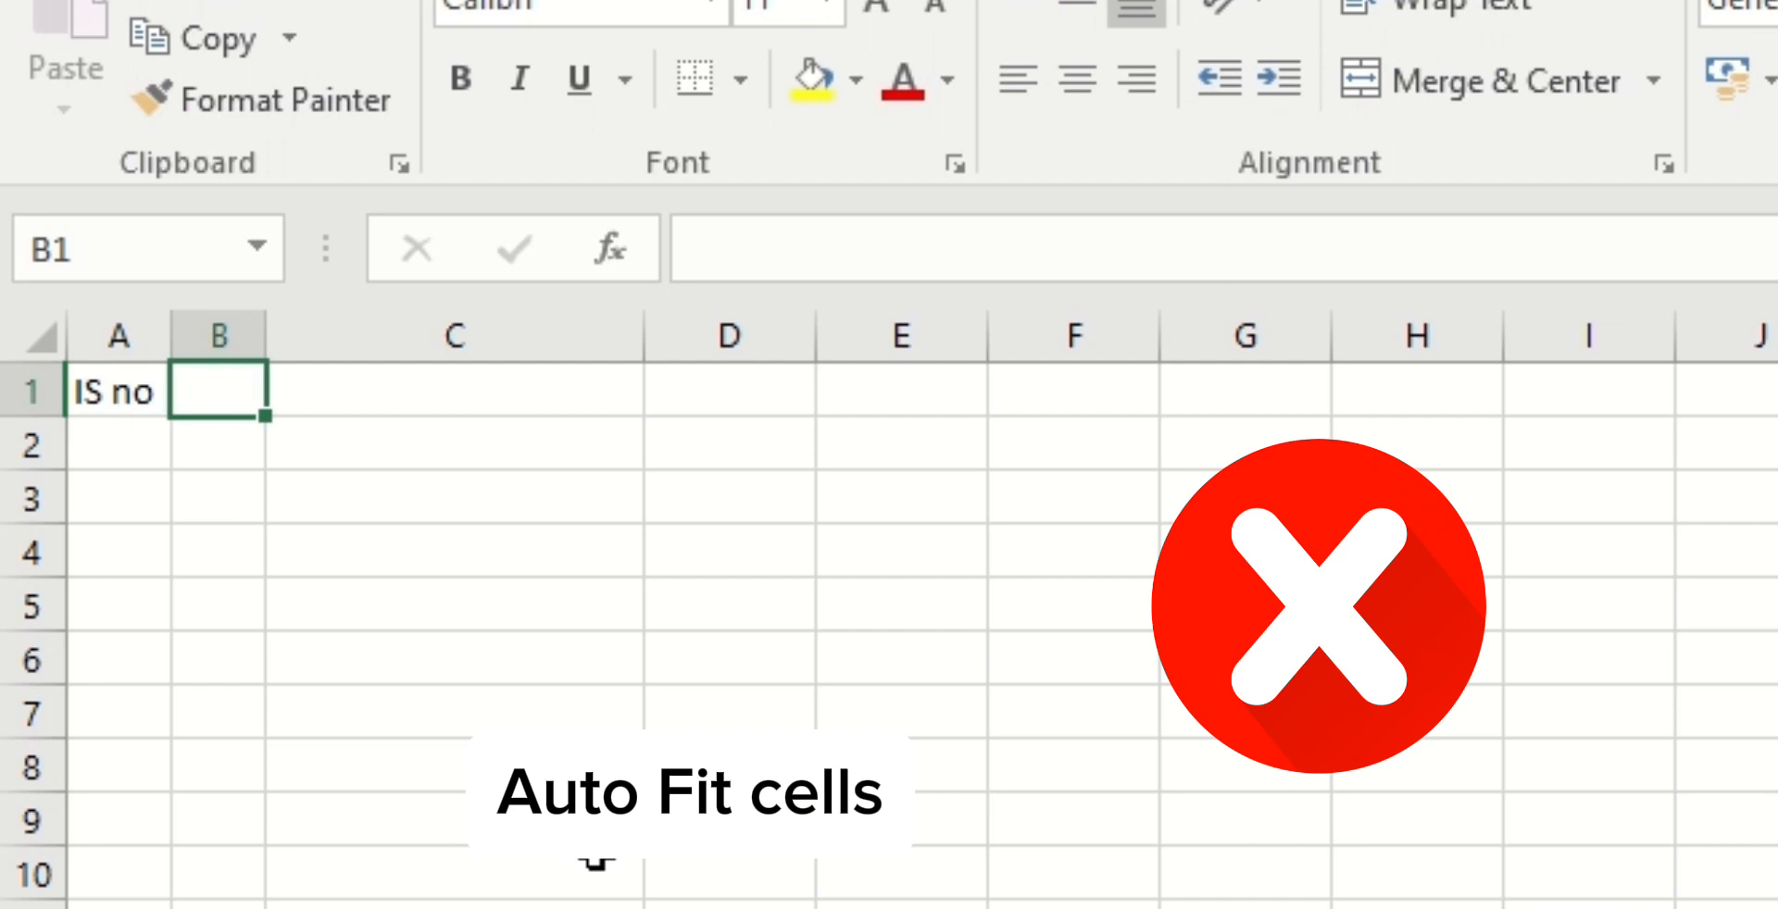
pyautogui.write('Name of th')
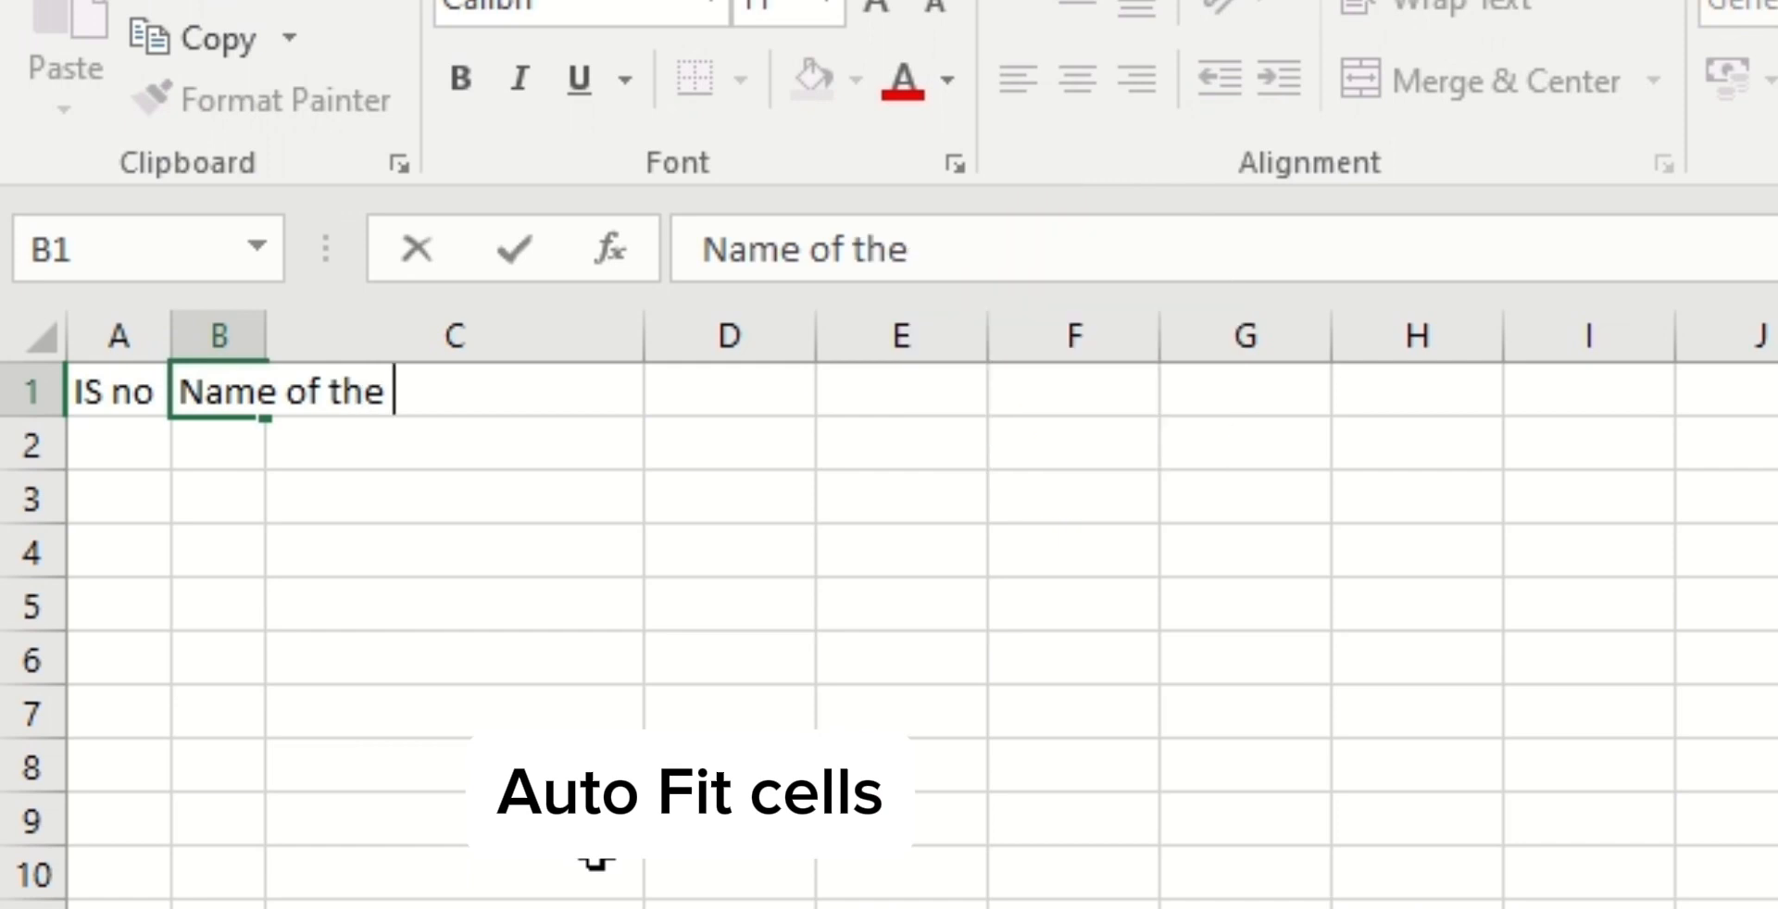
pyautogui.write('employee')
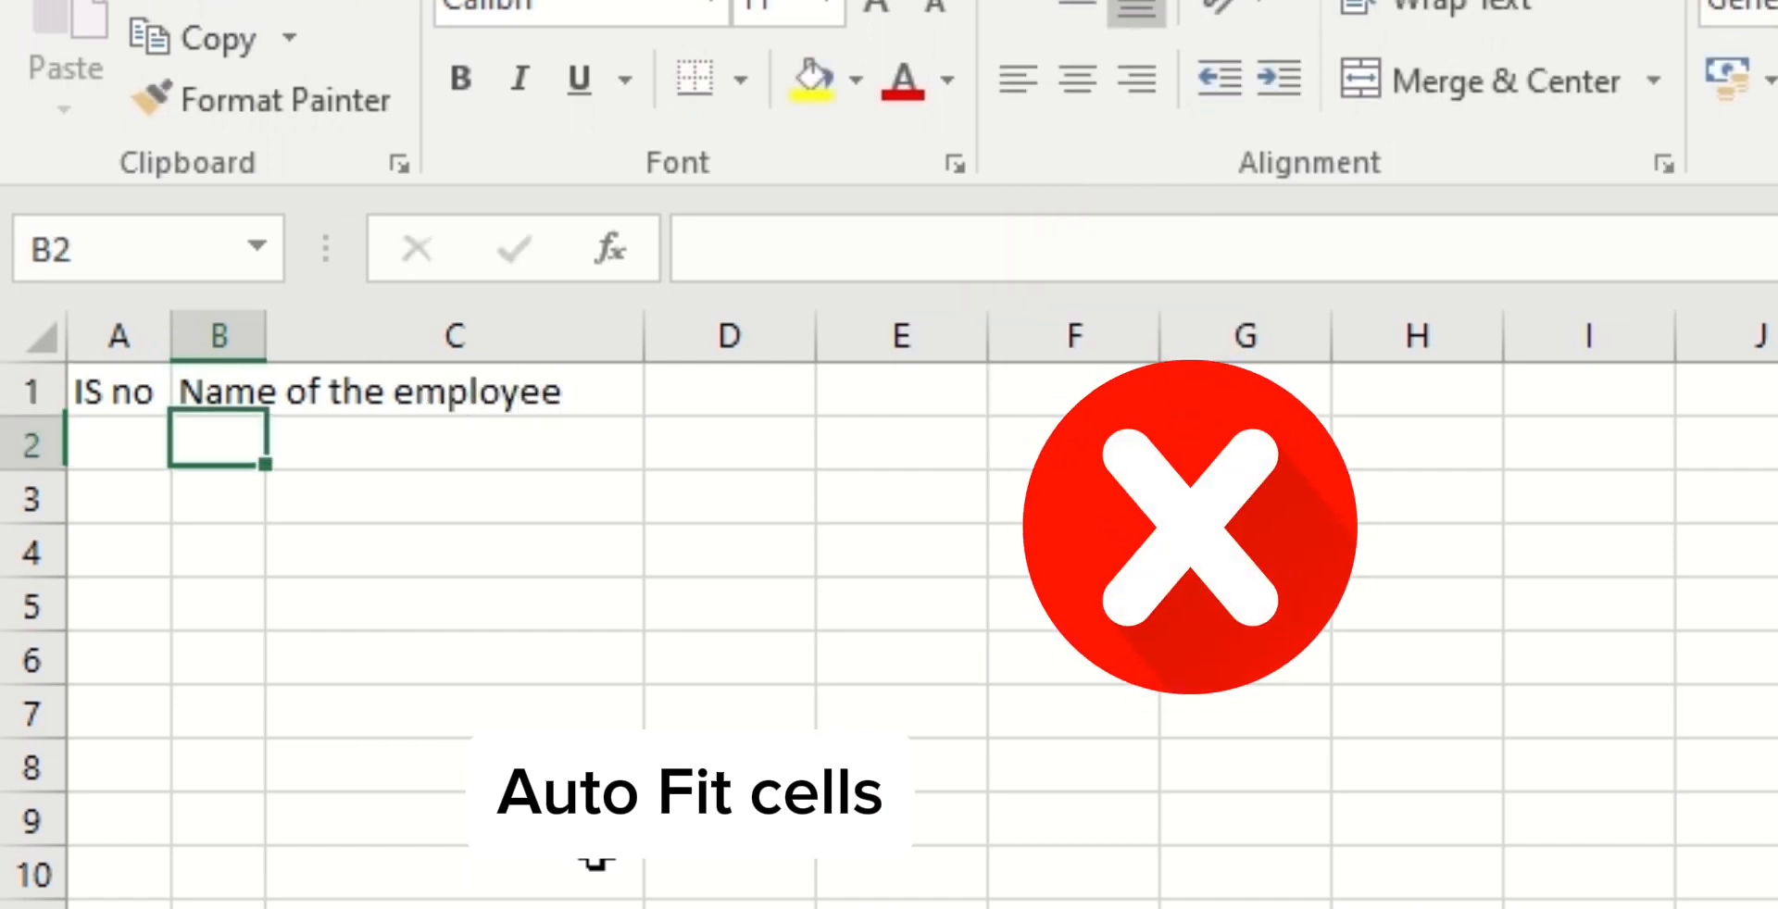
pyautogui.moveTo(282, 335)
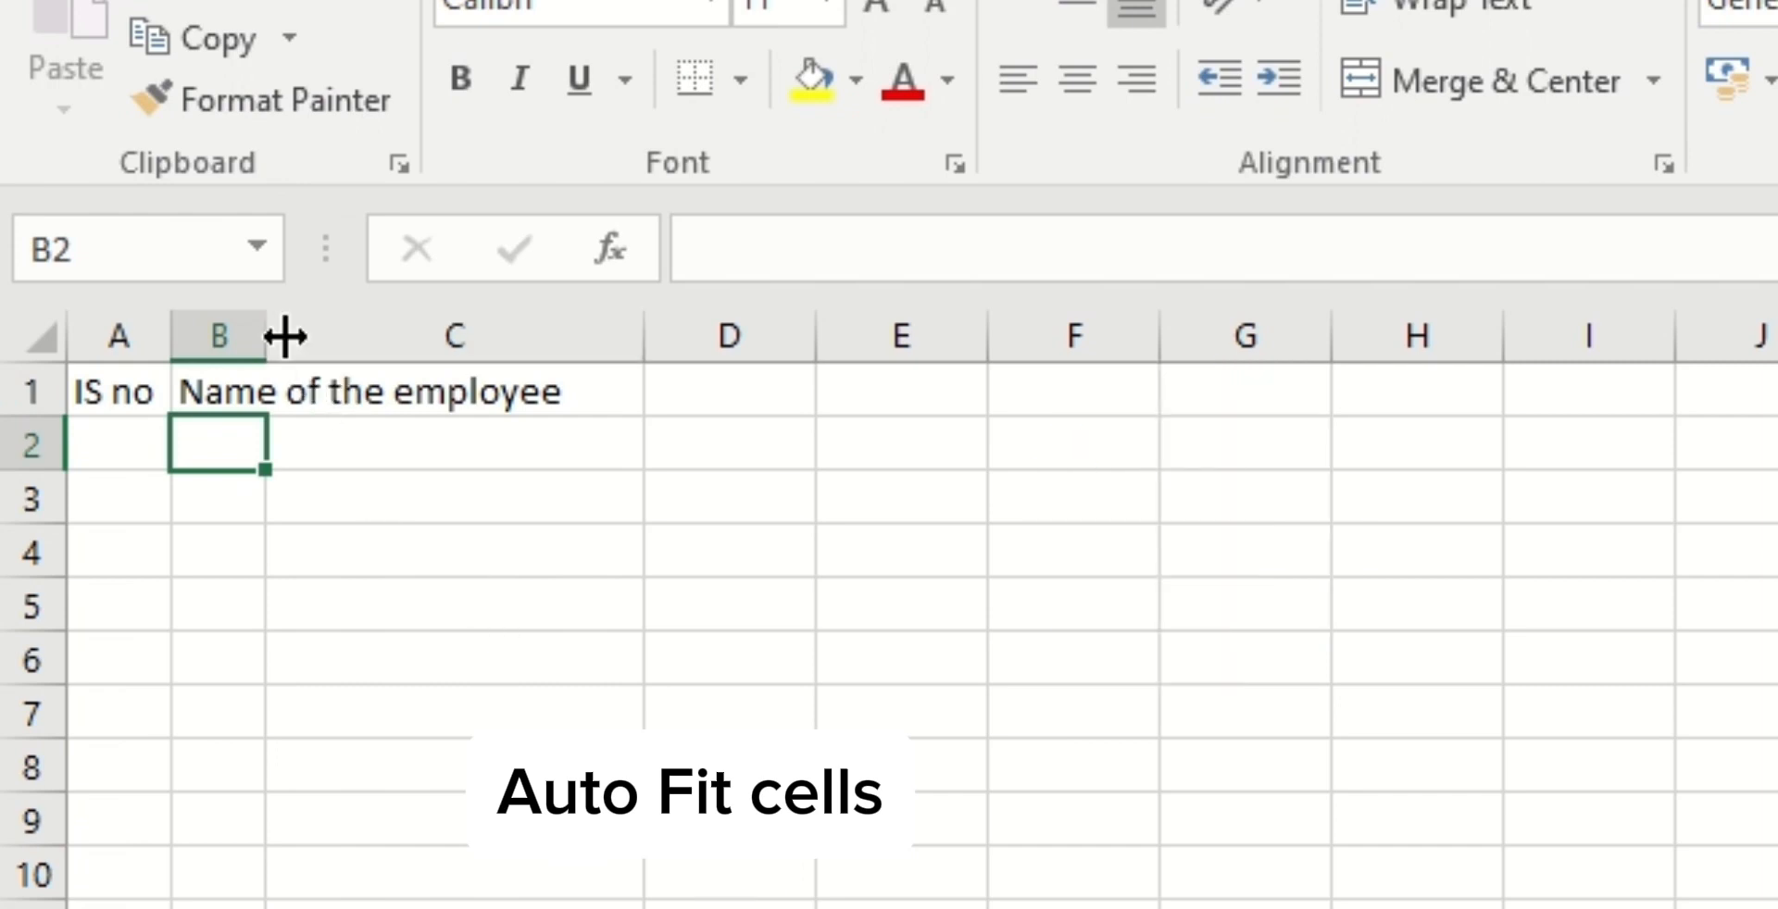
# Widen column B to fit its header and enter 'Employee number' in C1
pyautogui.moveTo(274, 335); pyautogui.dragTo(522, 335)
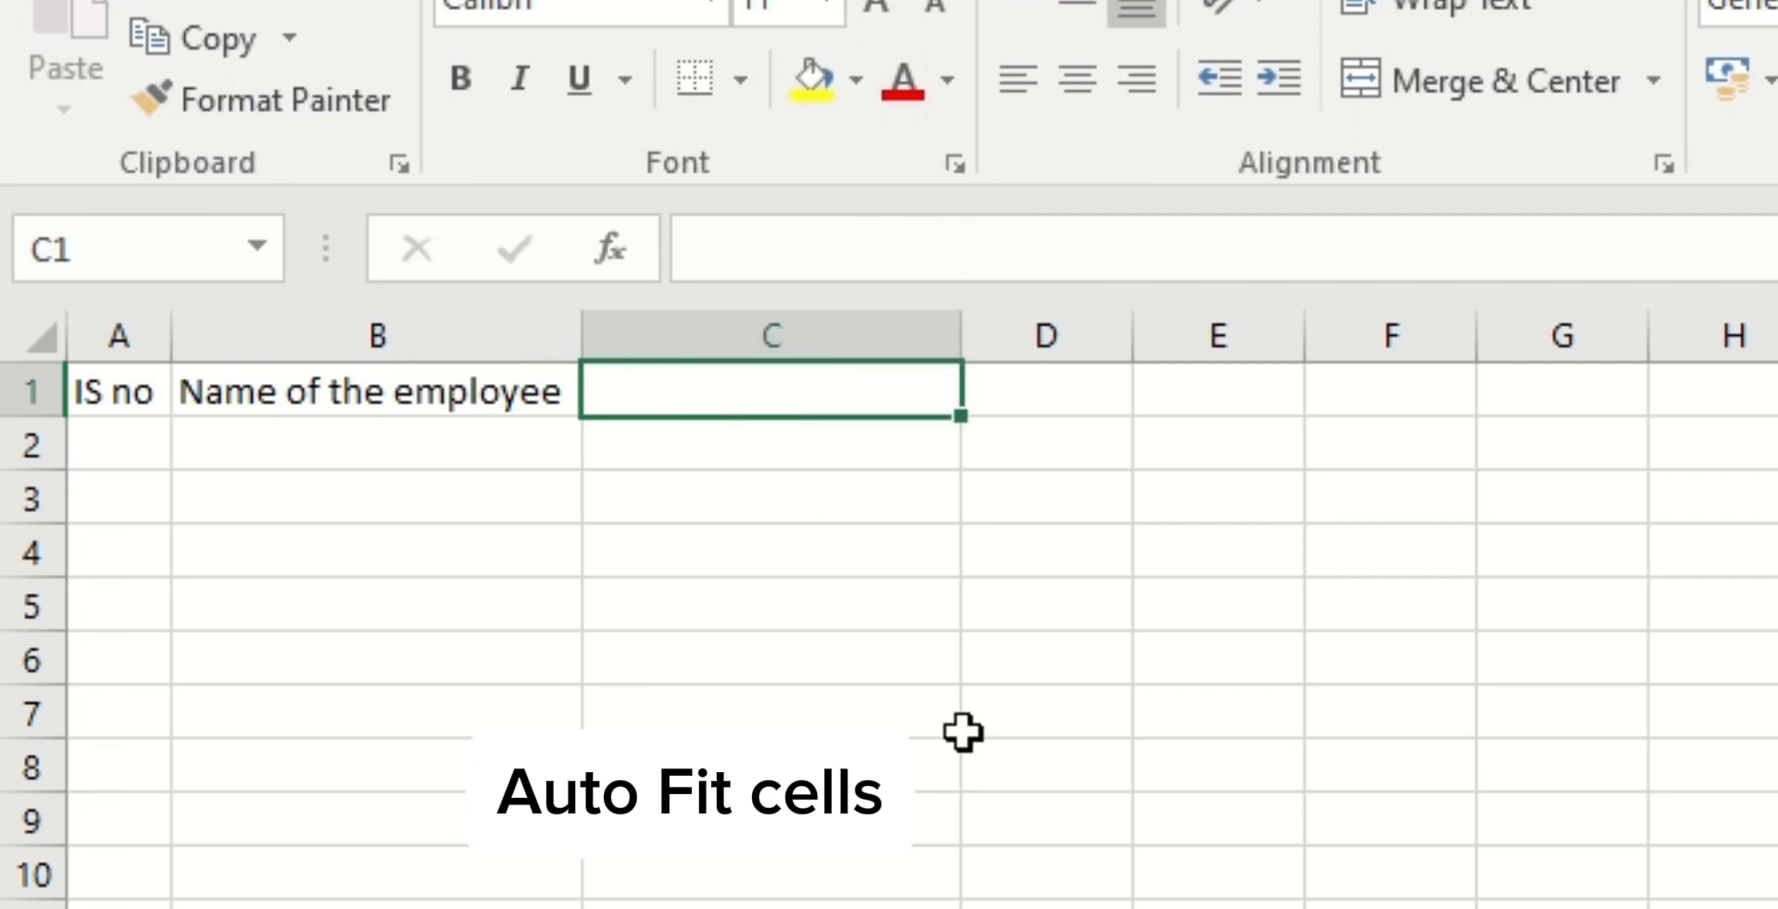
pyautogui.write('E')
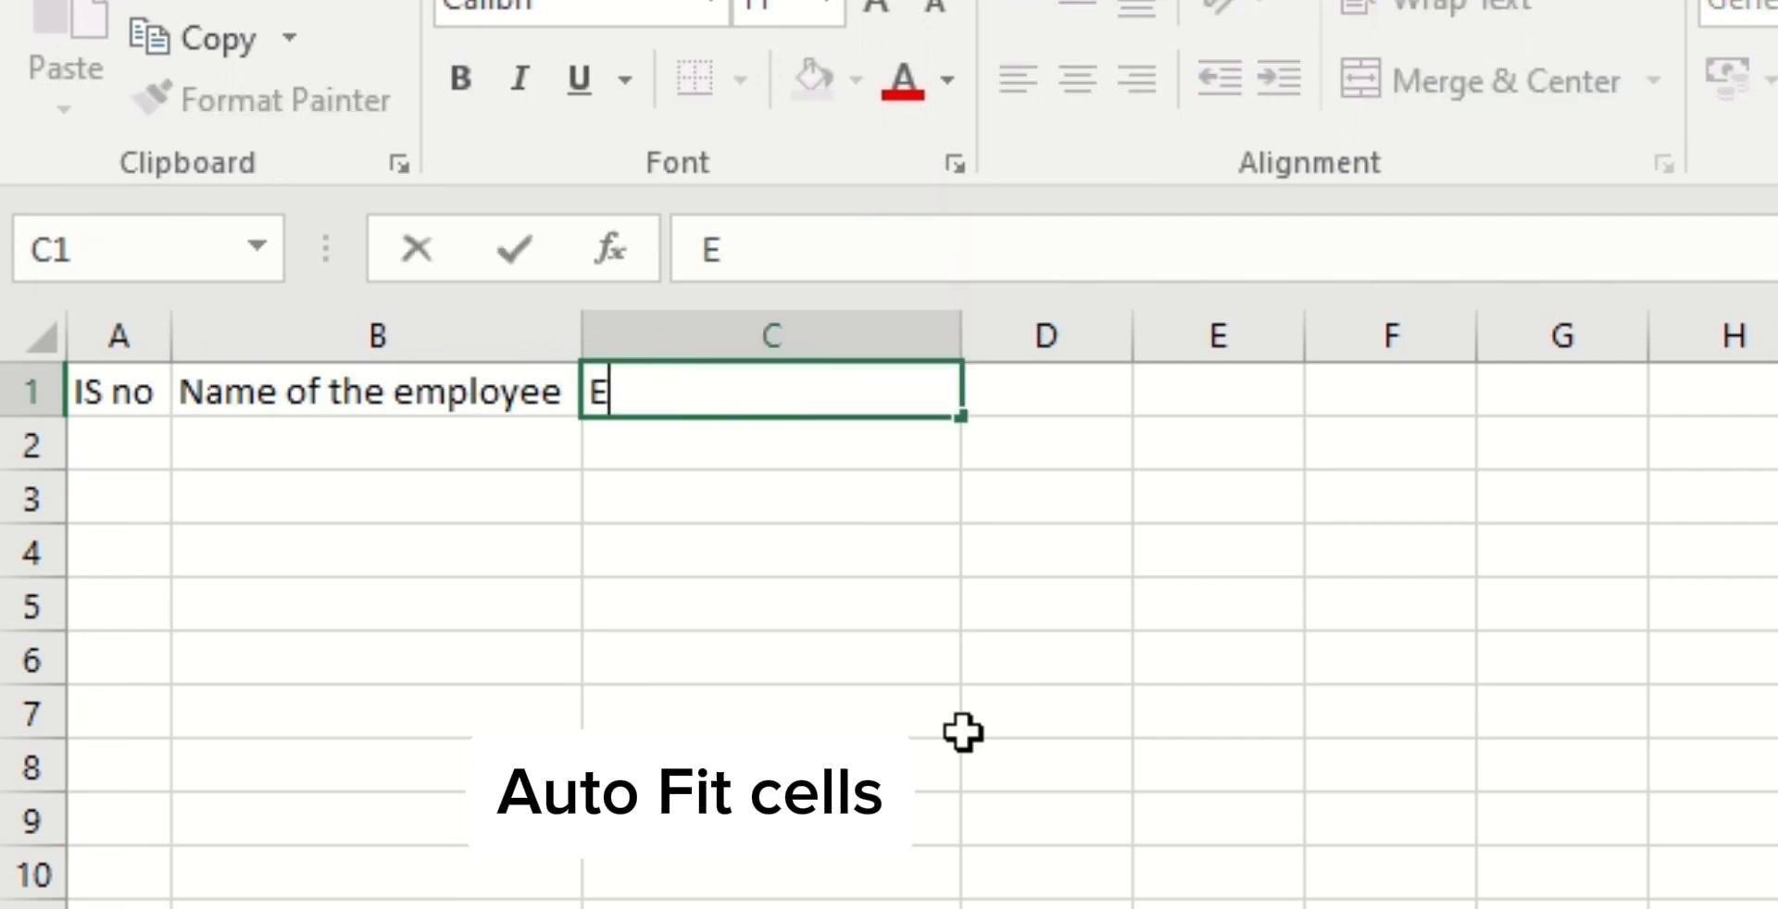
pyautogui.write('mpl')
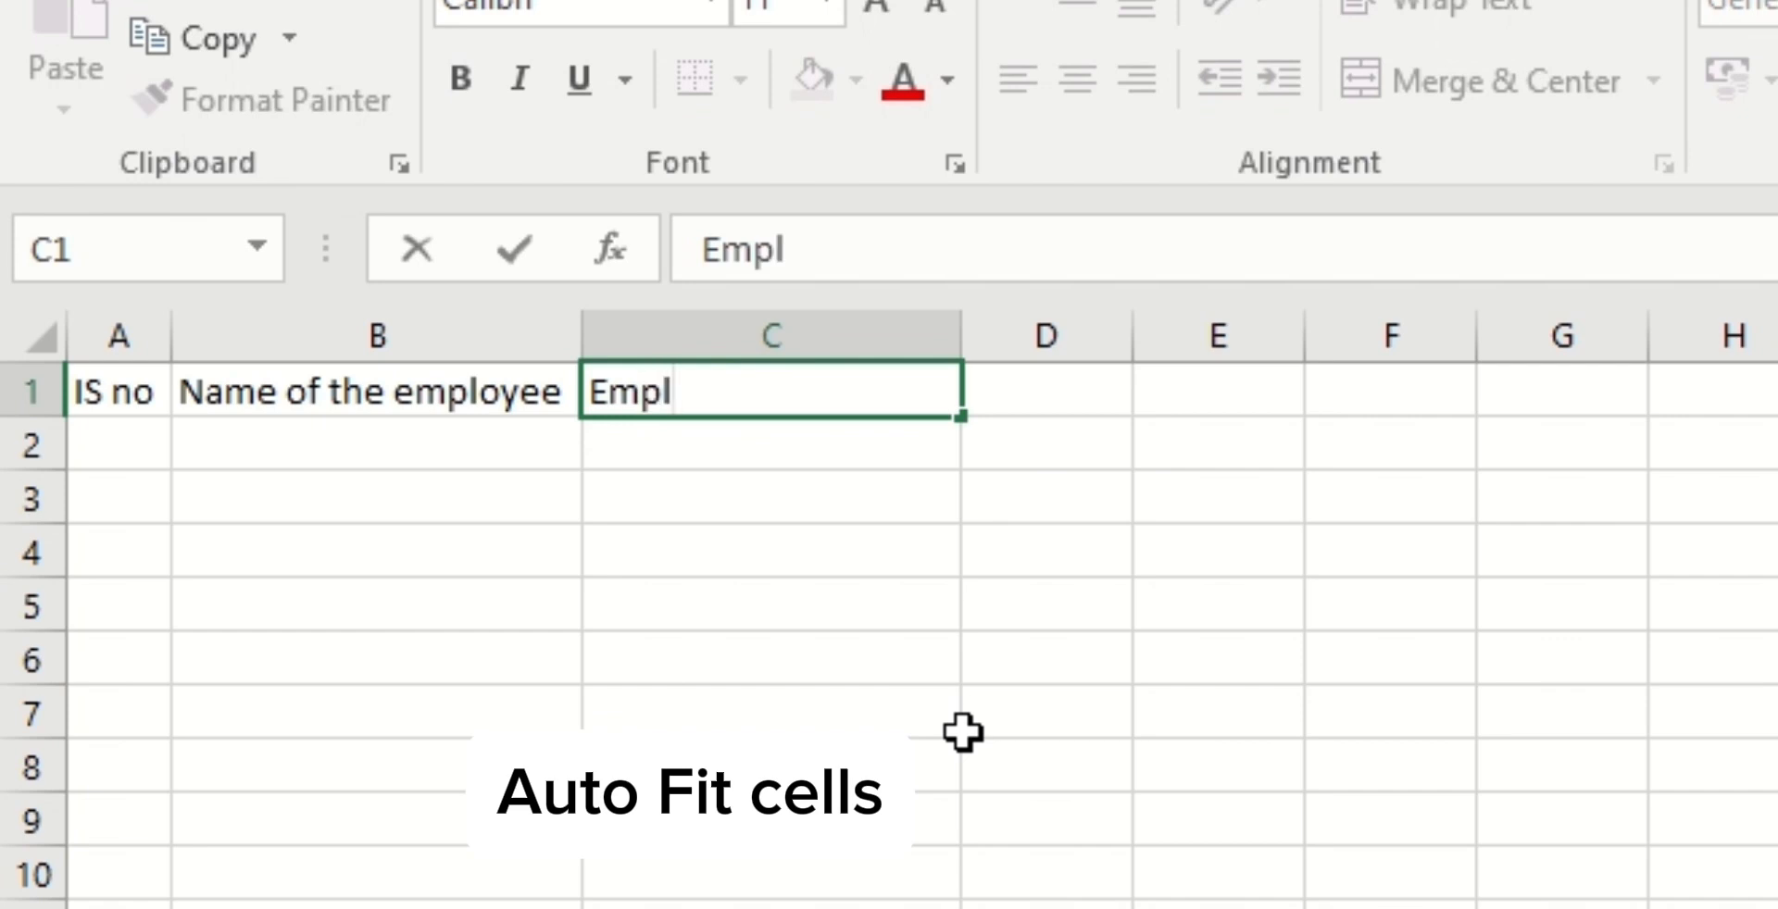
pyautogui.write('o')
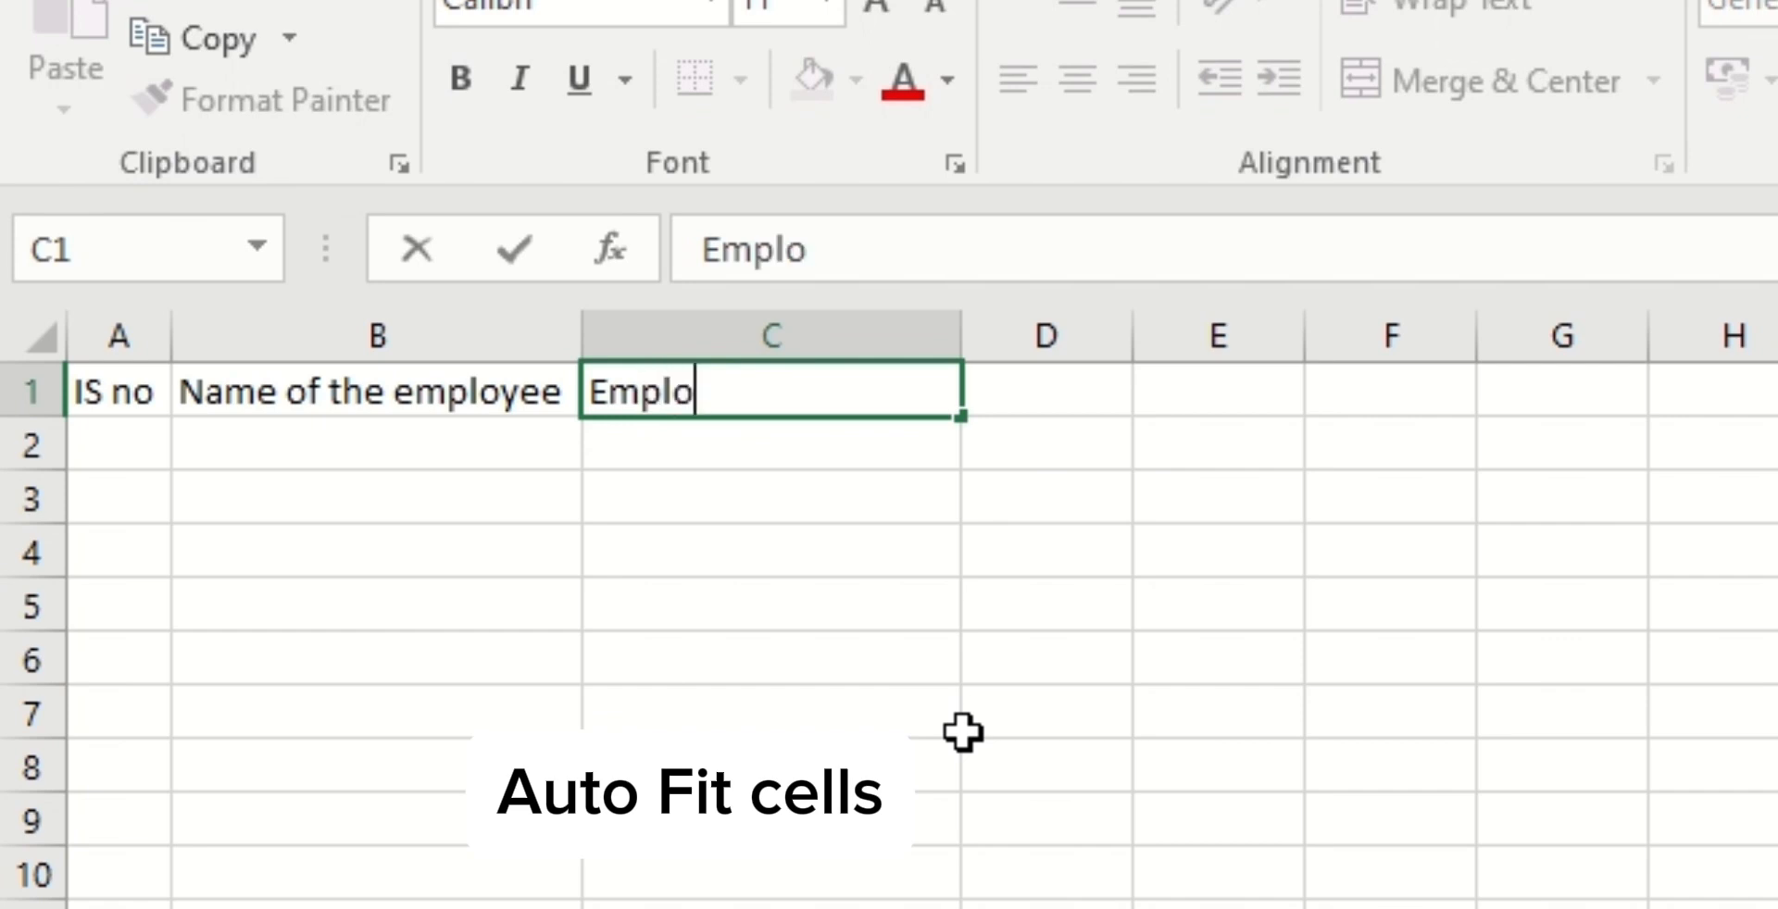
pyautogui.write('yee numbe')
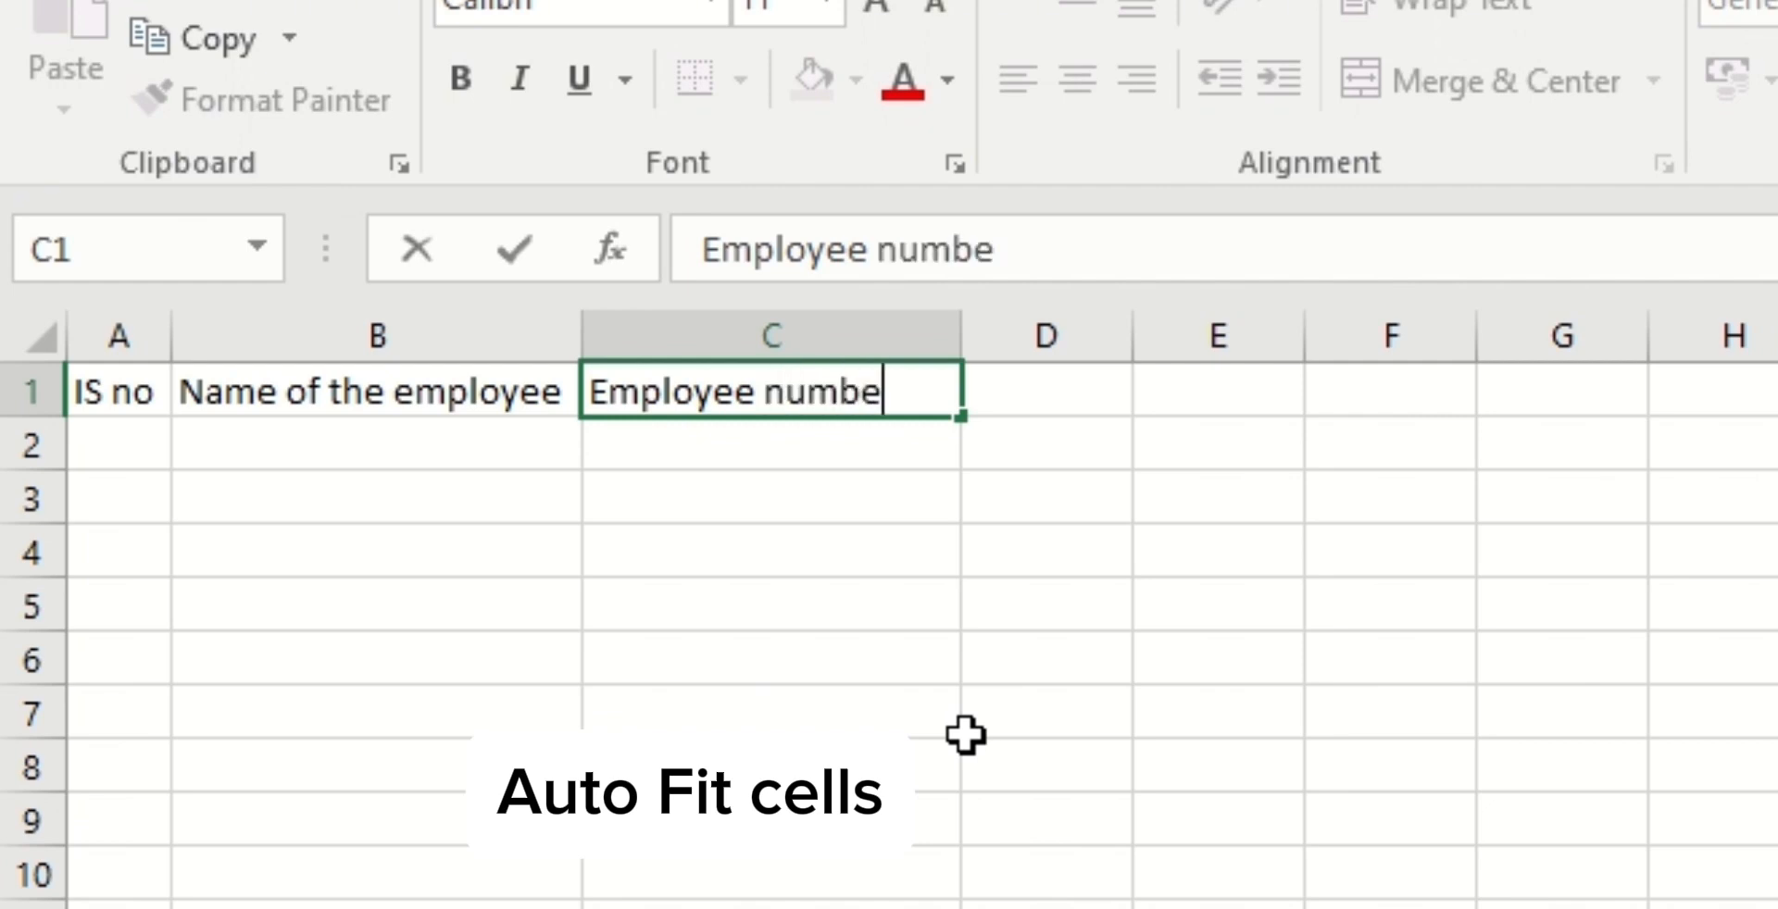
pyautogui.press('enter')
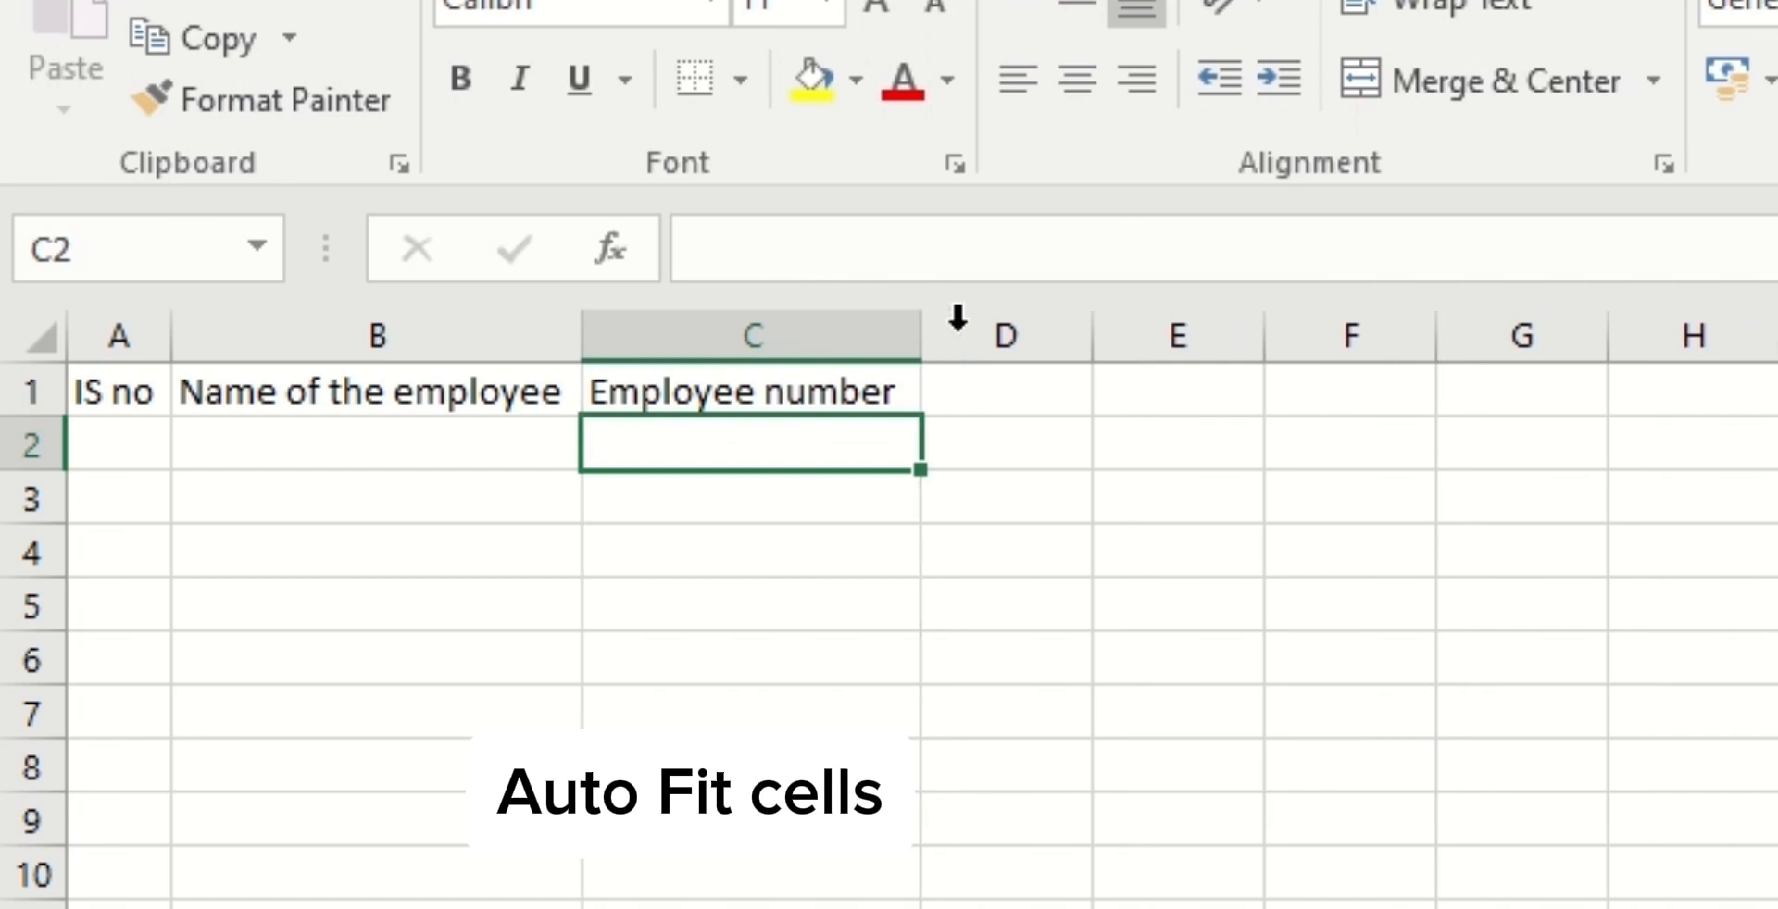
pyautogui.moveTo(939, 648)
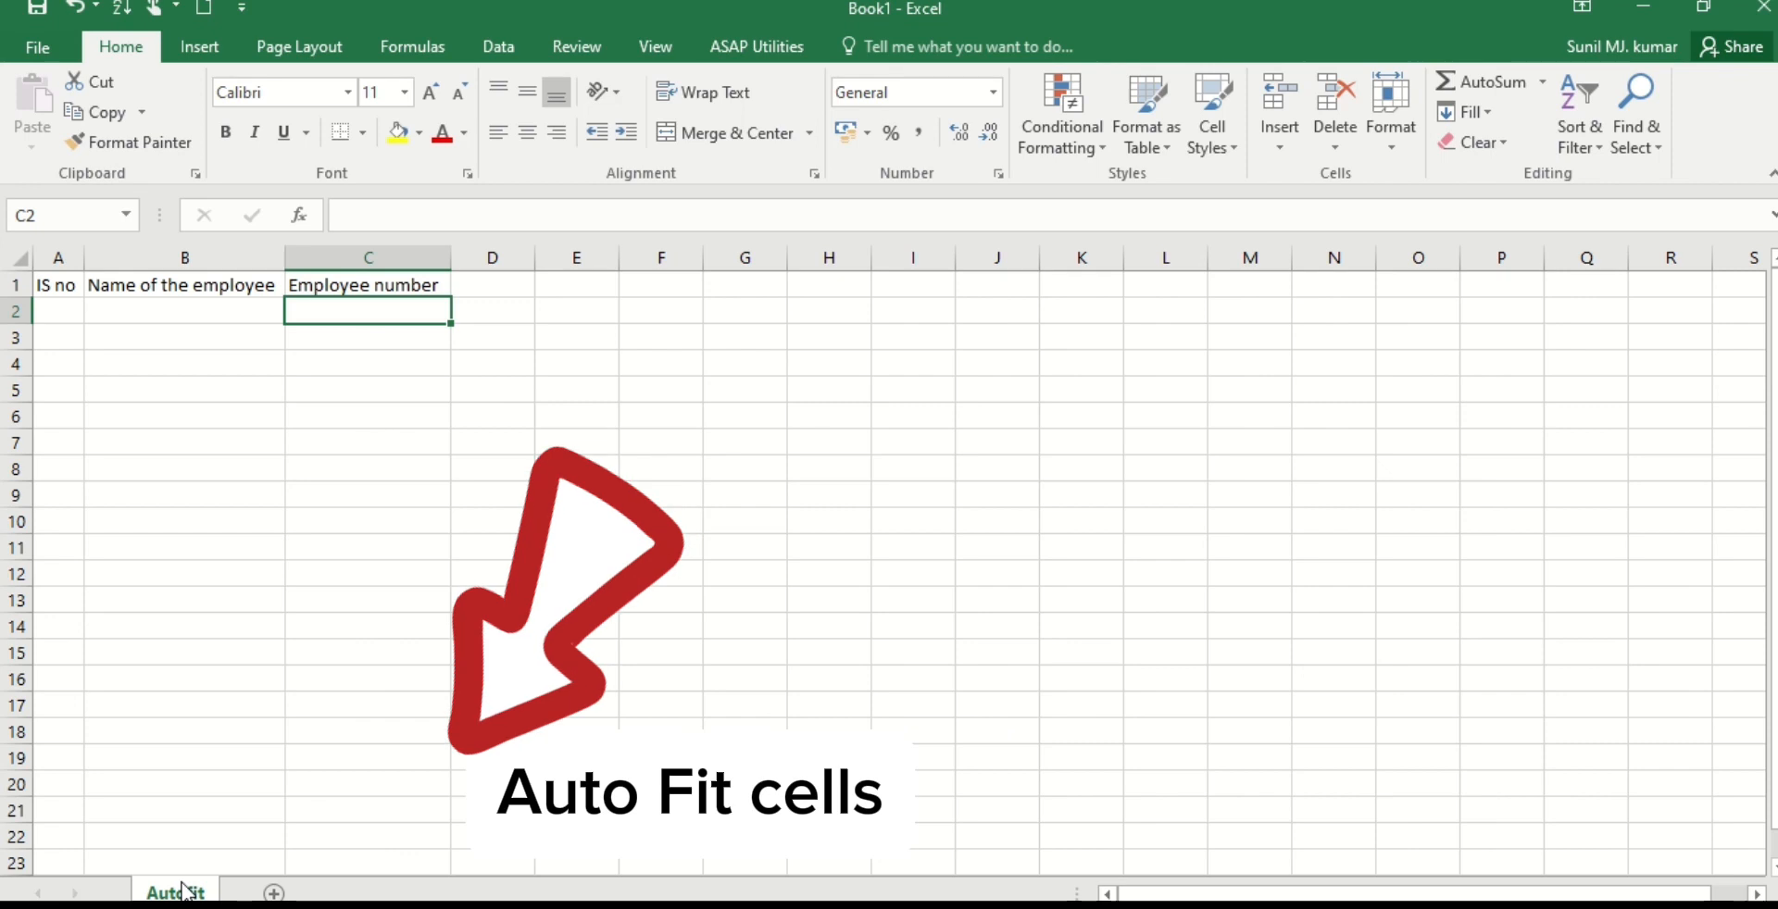
# Bring up the right-click options for the Autofit sheet tab
pyautogui.rightClick(176, 891)
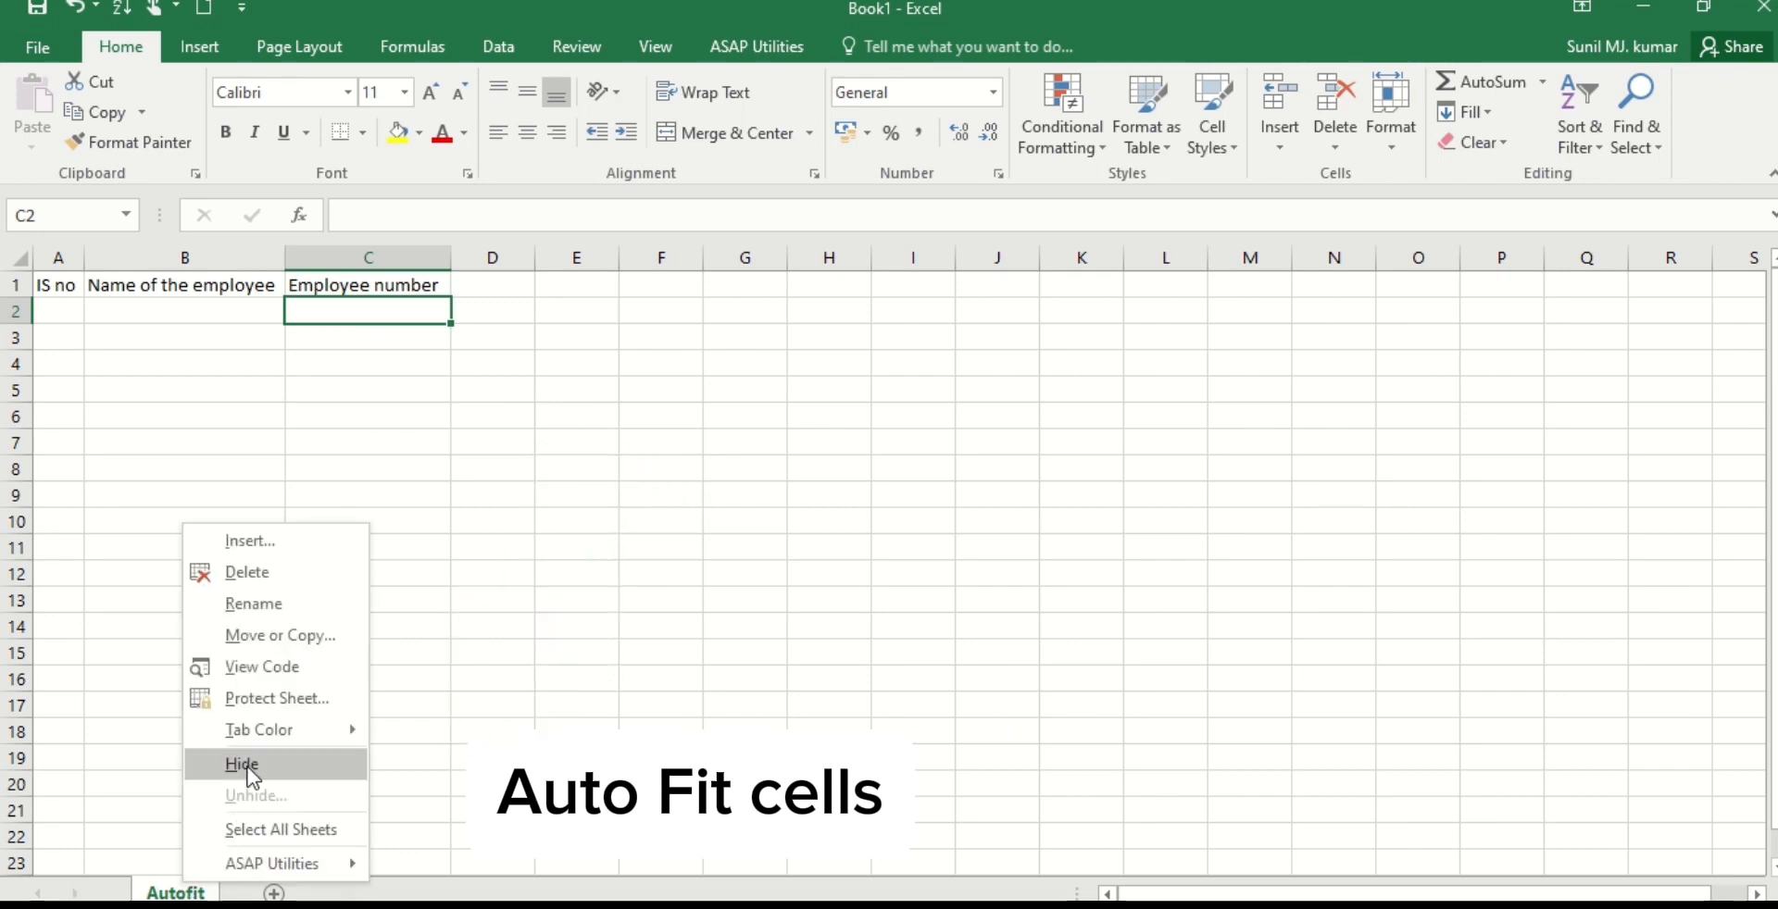
pyautogui.moveTo(261, 674)
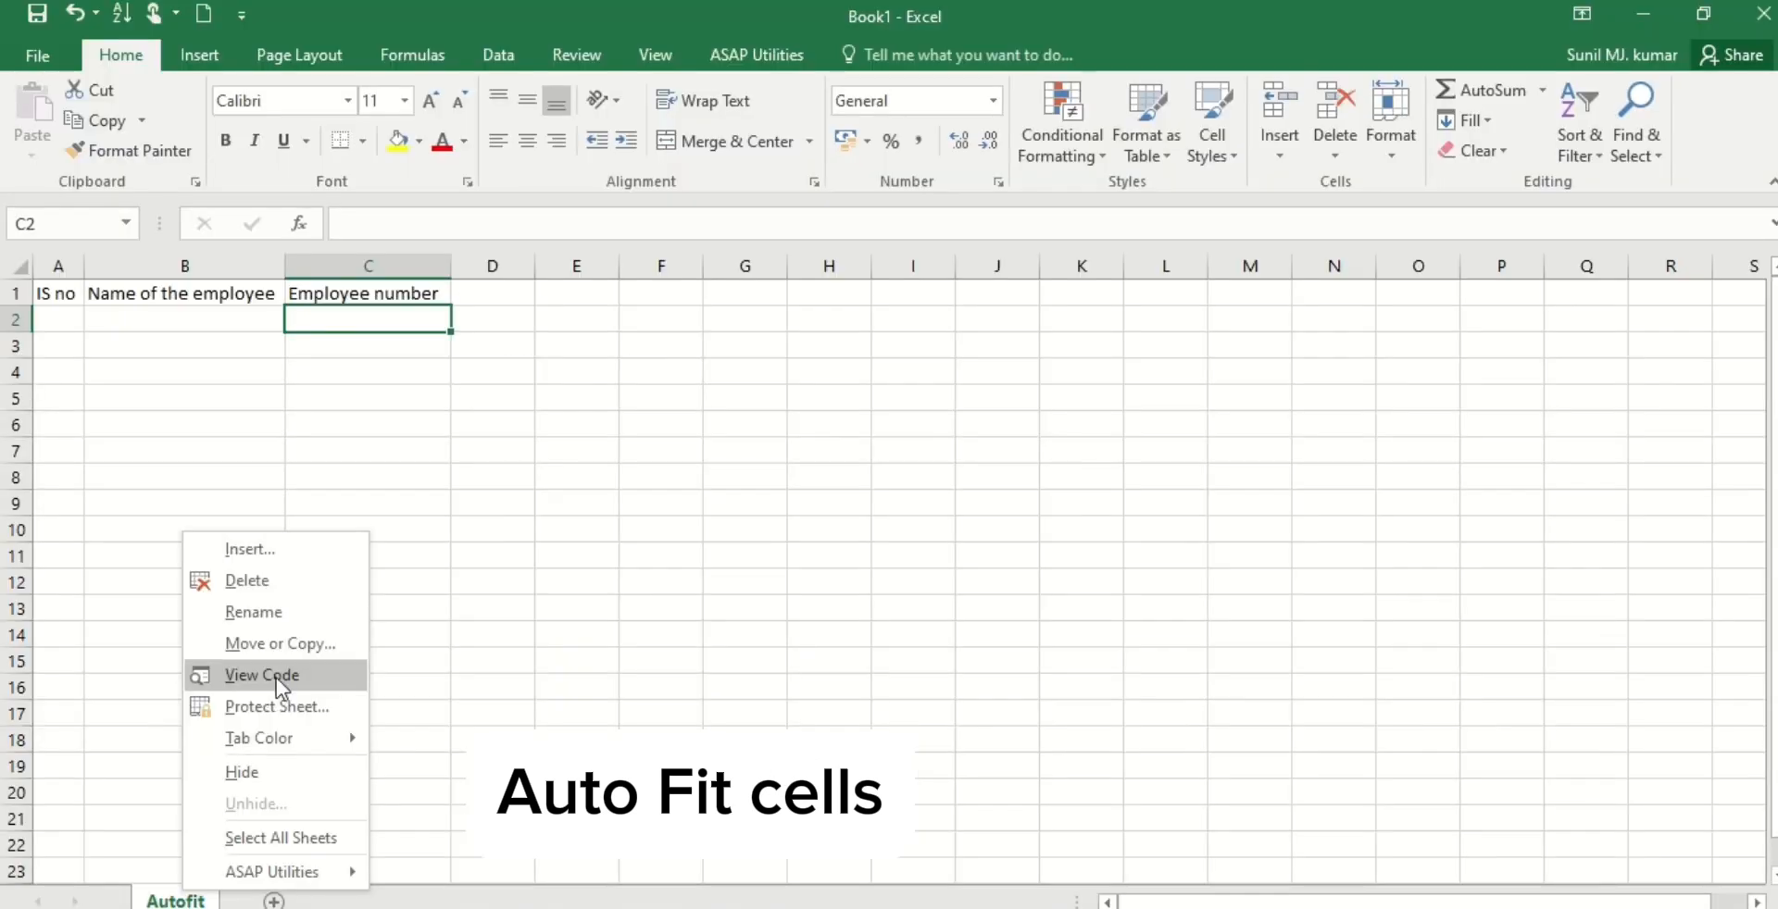
# View the Autofit sheet's code and create an empty Worksheet_SelectionChange procedure
pyautogui.click(261, 676)
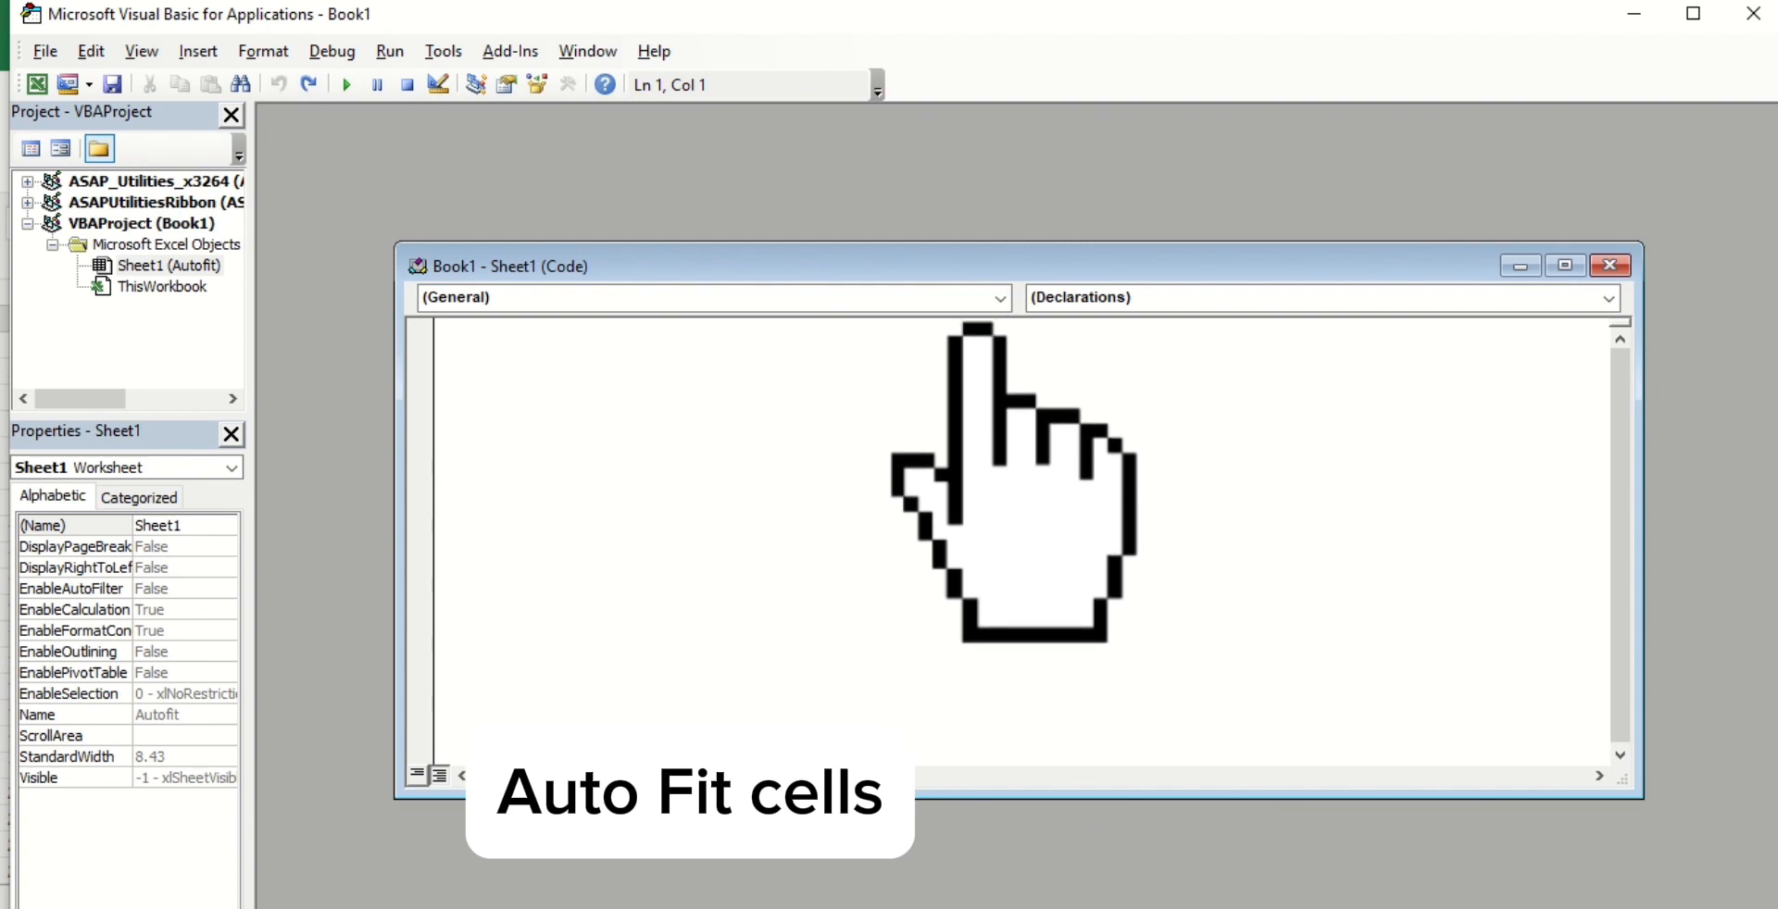
pyautogui.click(996, 296)
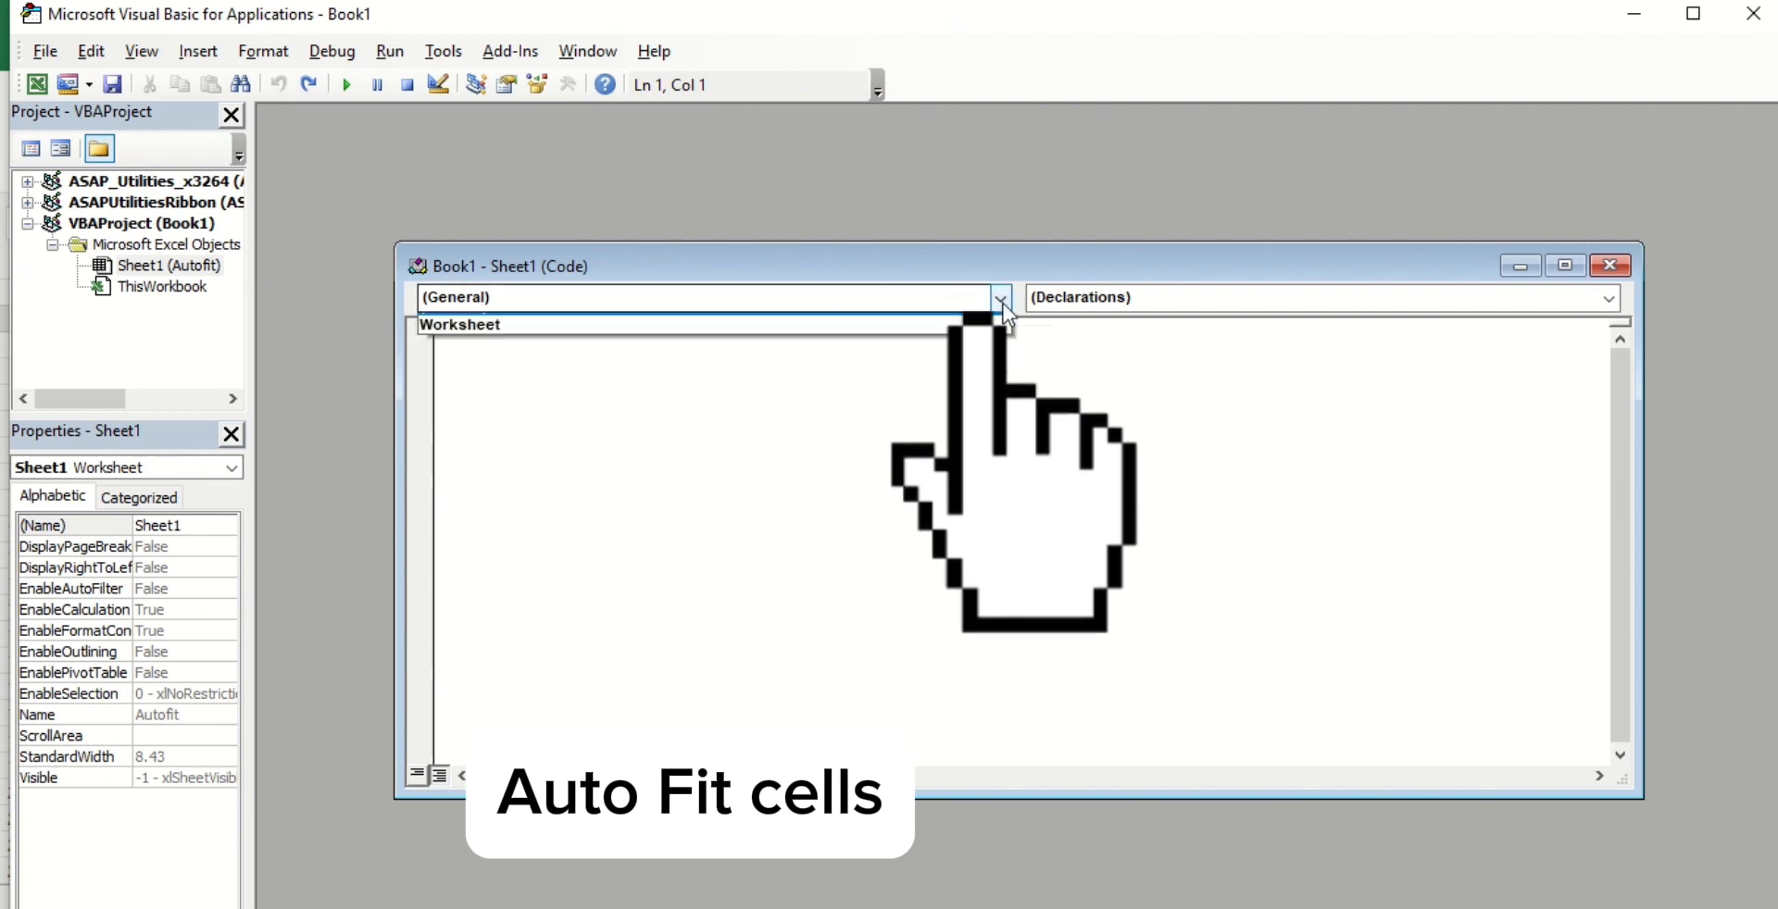
pyautogui.click(997, 296)
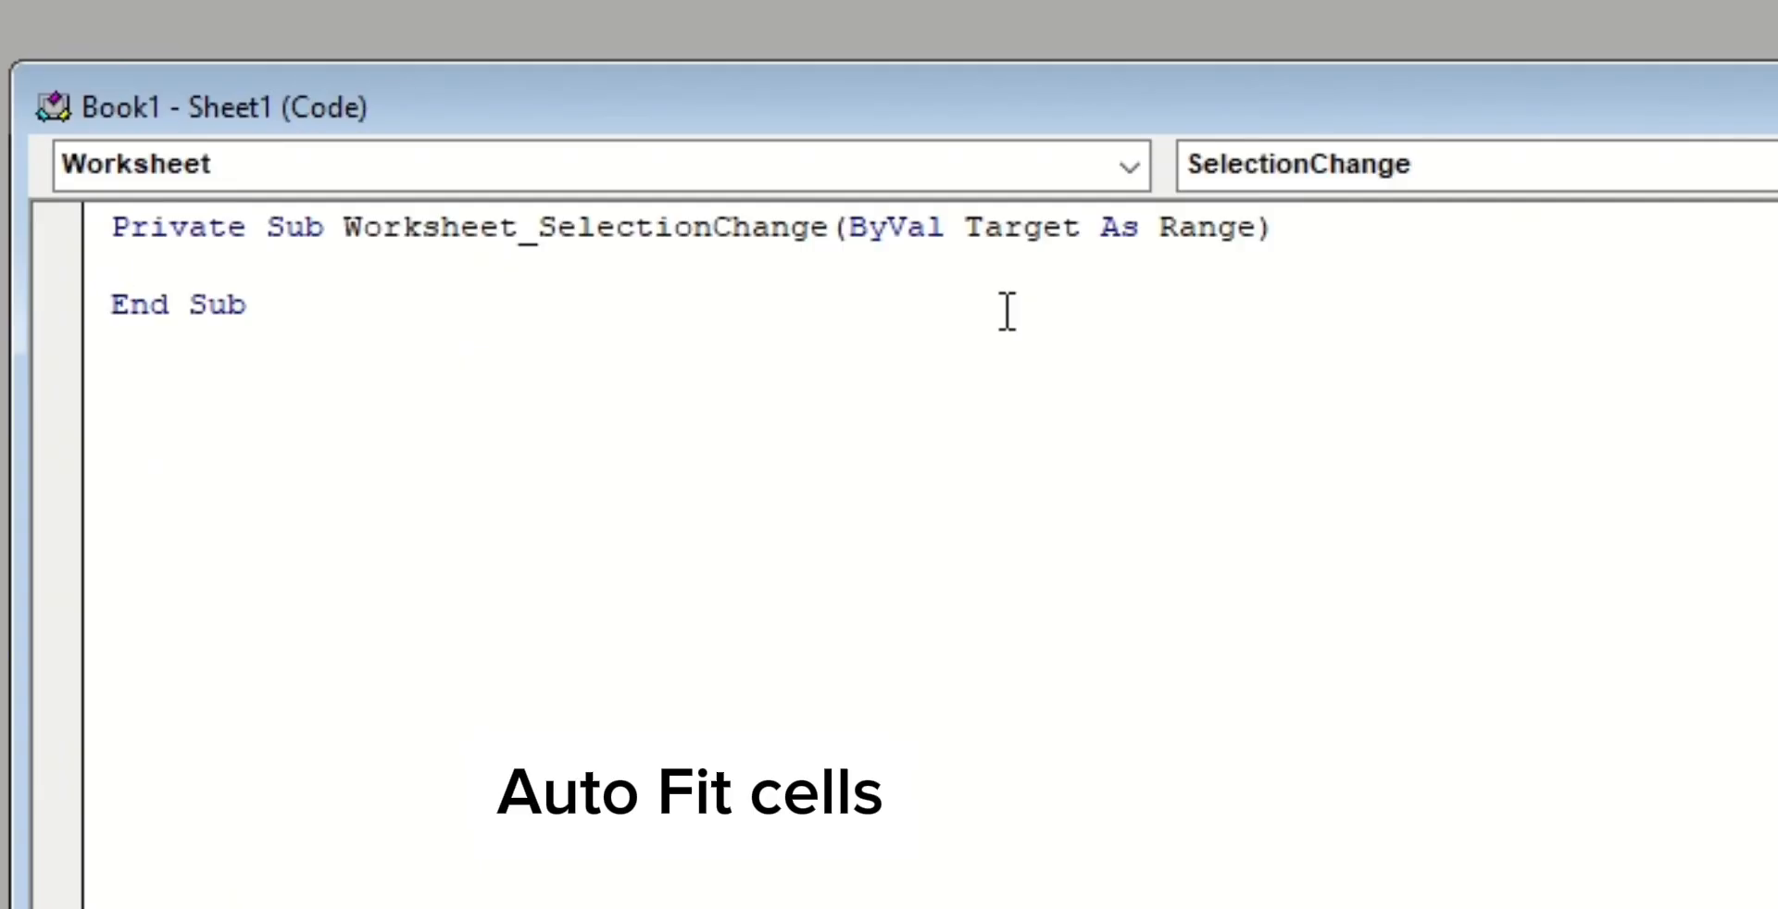
# Write Cells.EntireColumn.AutoFit inside the SelectionChange procedure
pyautogui.write('cells')
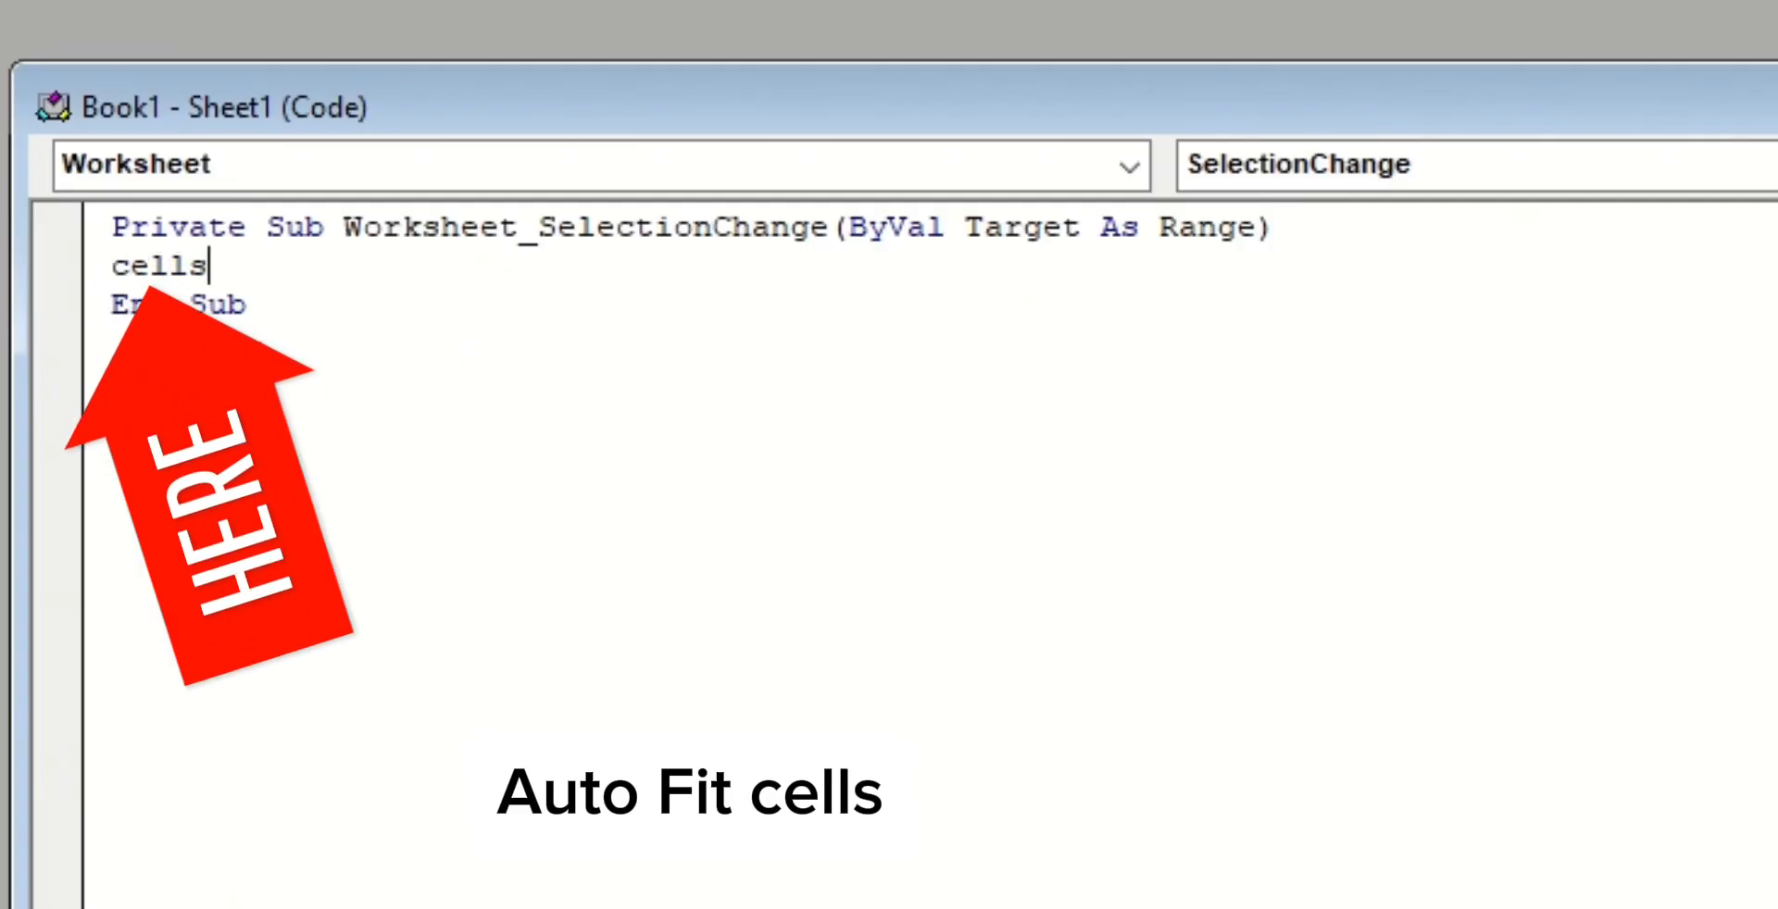
pyautogui.write('.e')
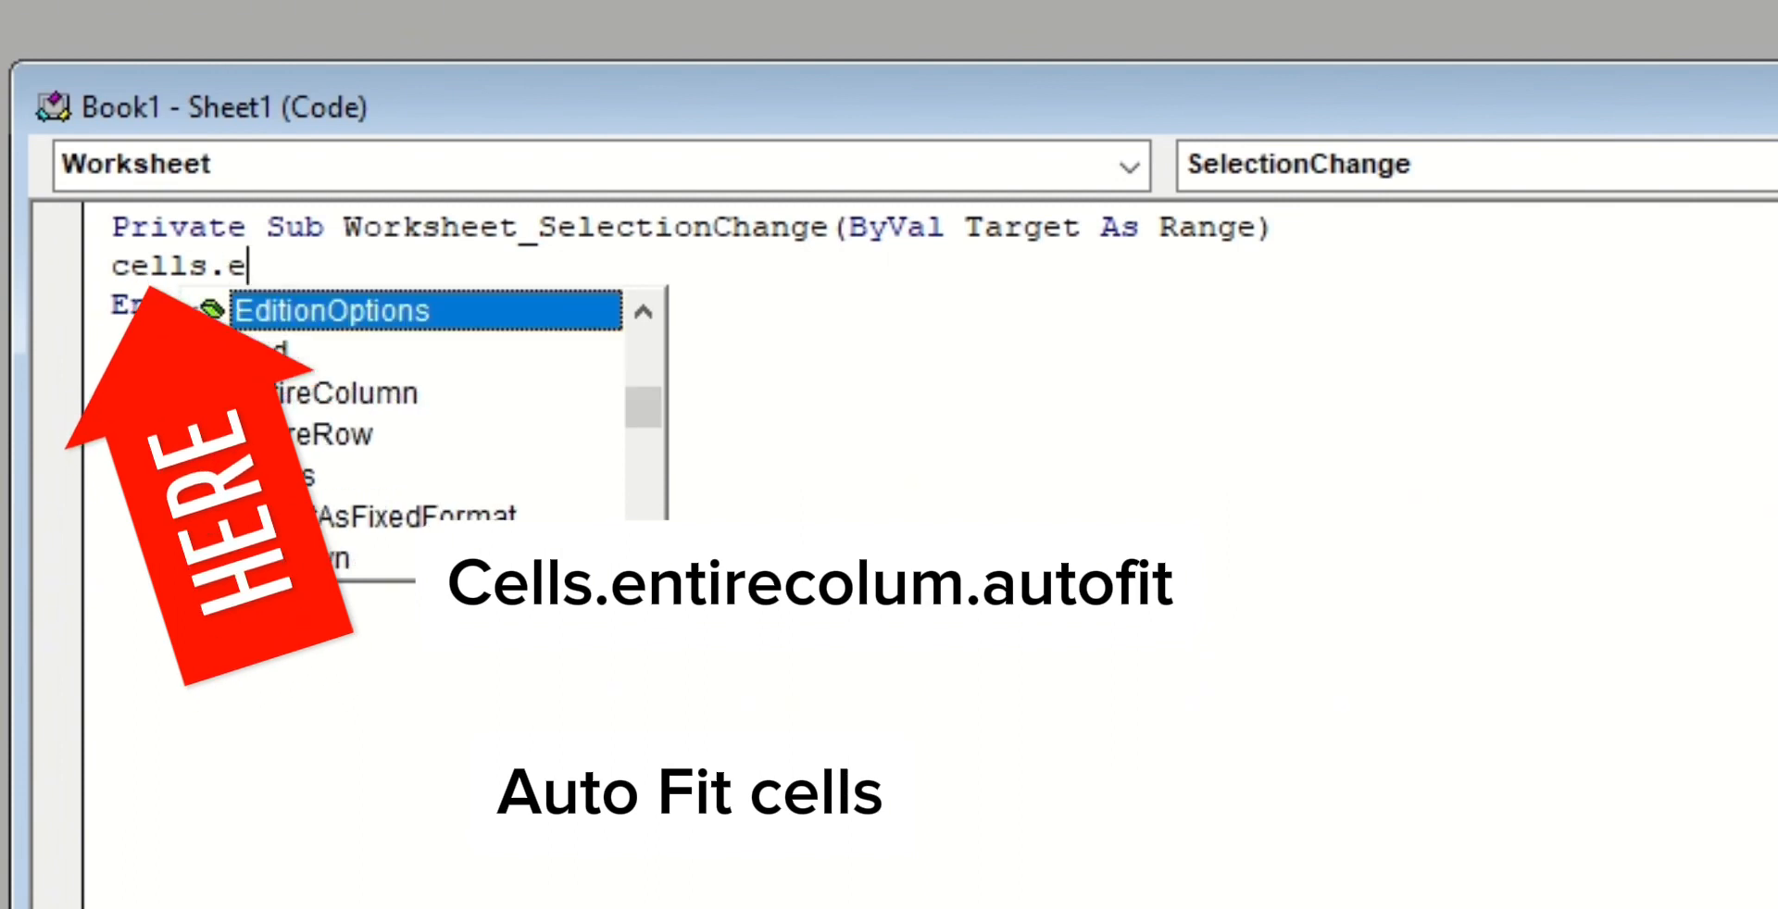
pyautogui.write('ntireColumn')
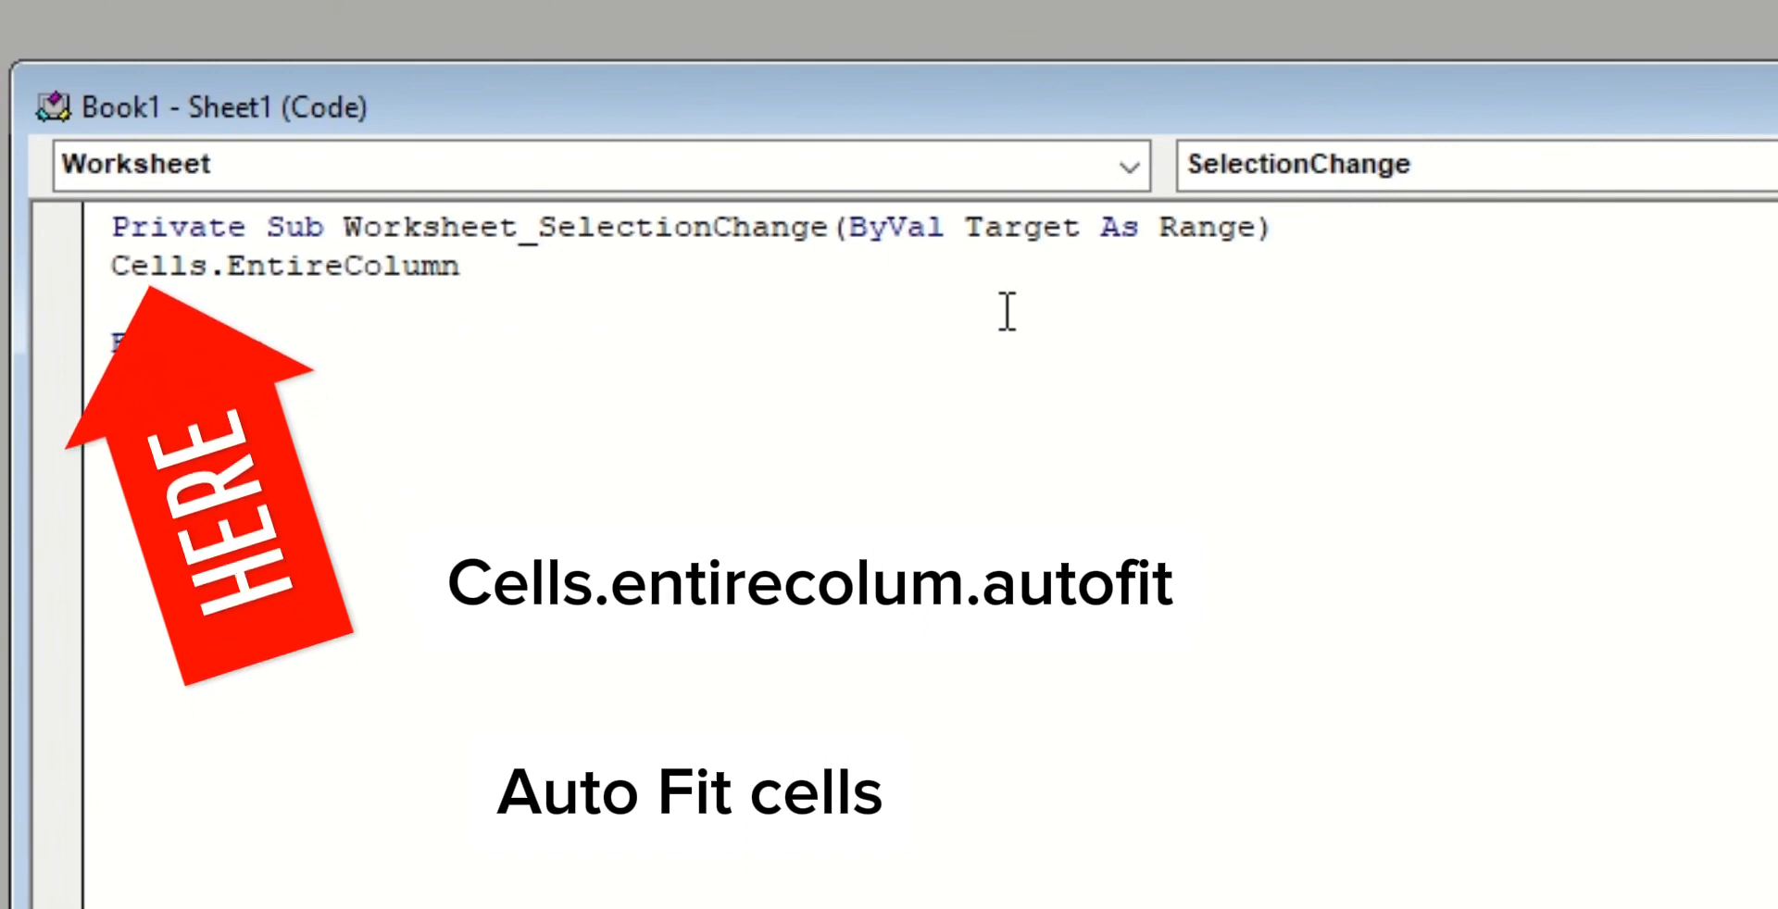
pyautogui.write('.a')
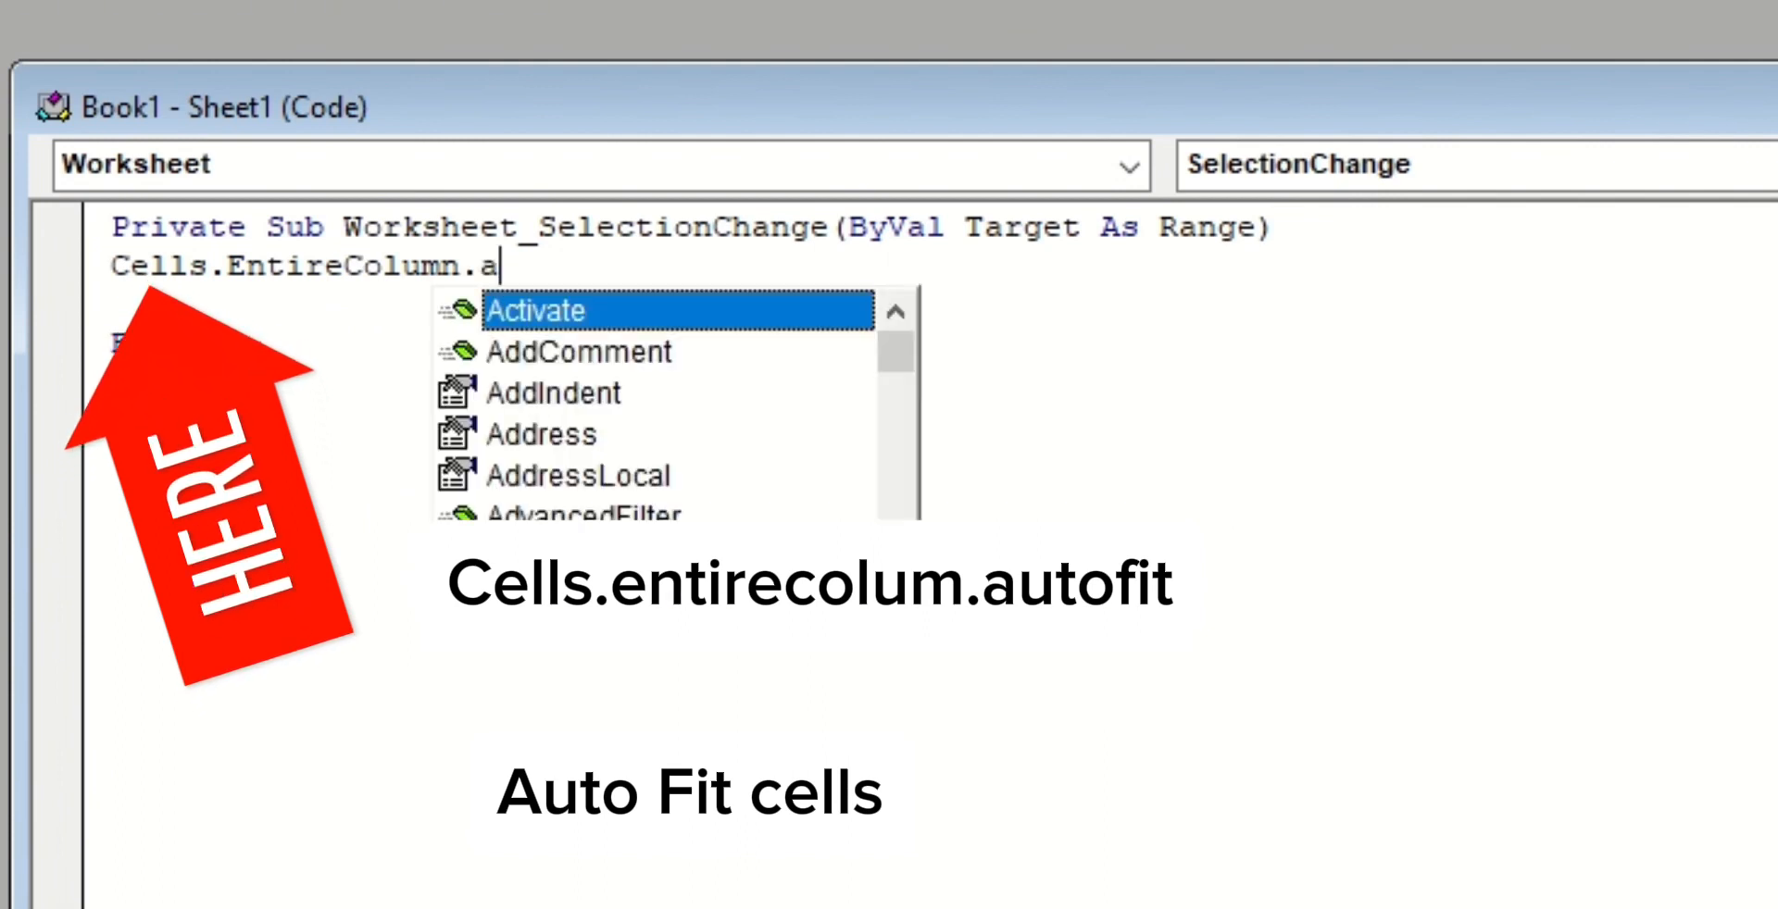
pyautogui.write('uto')
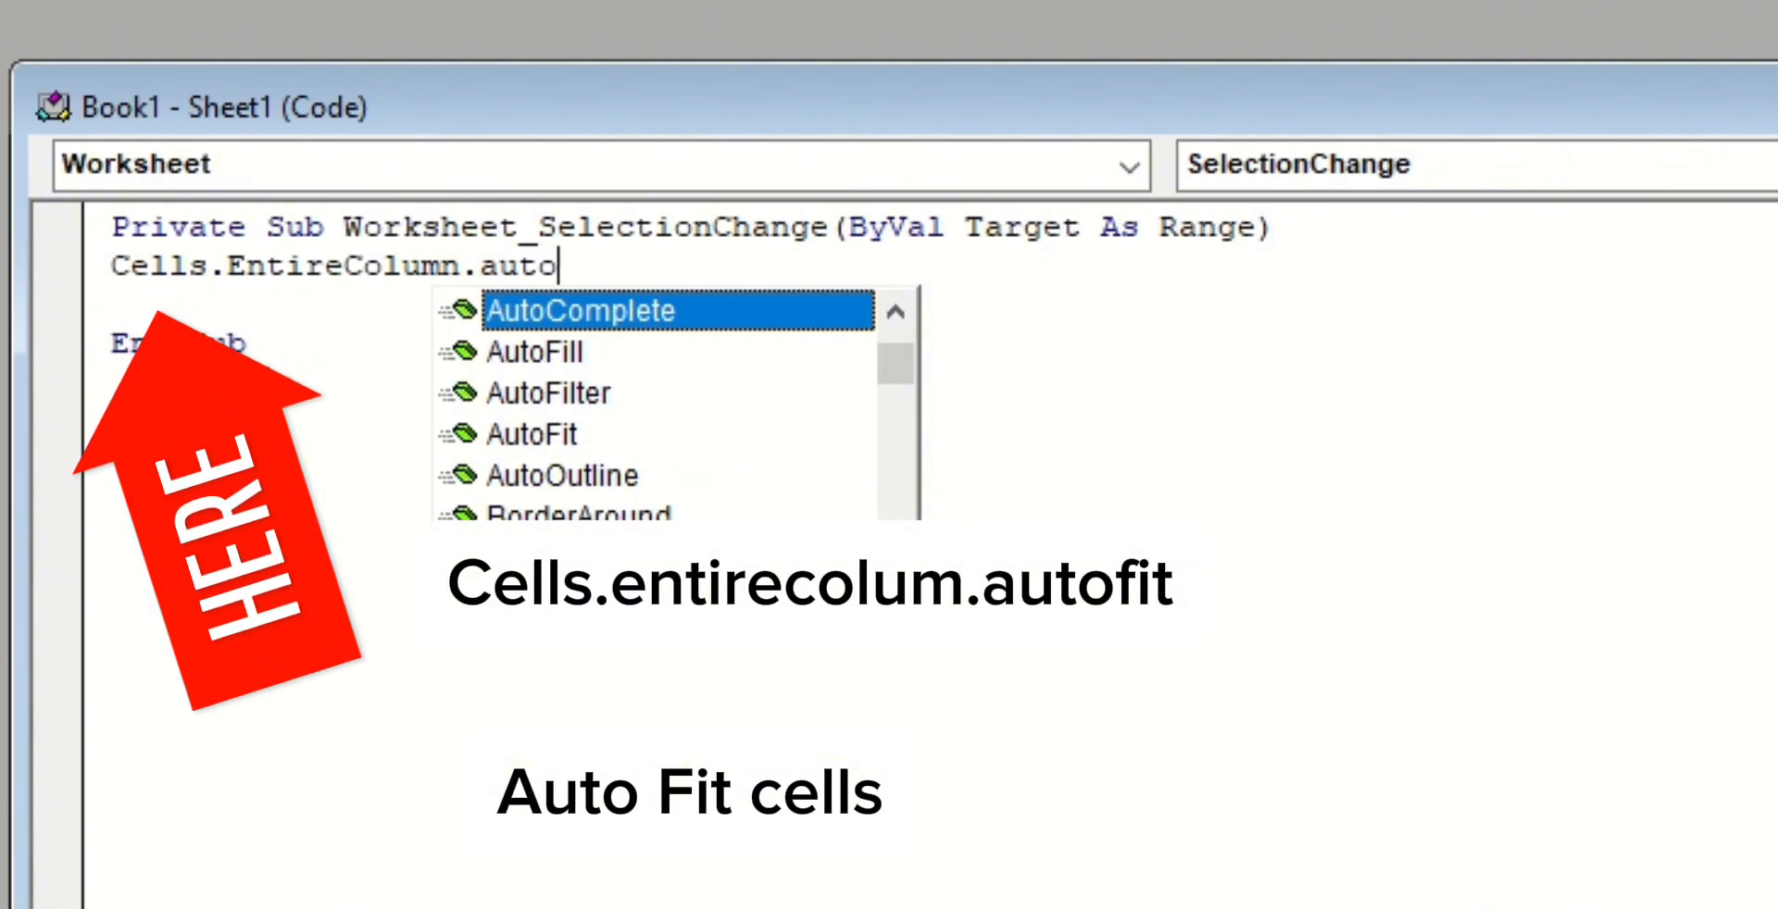
pyautogui.press('Tab')
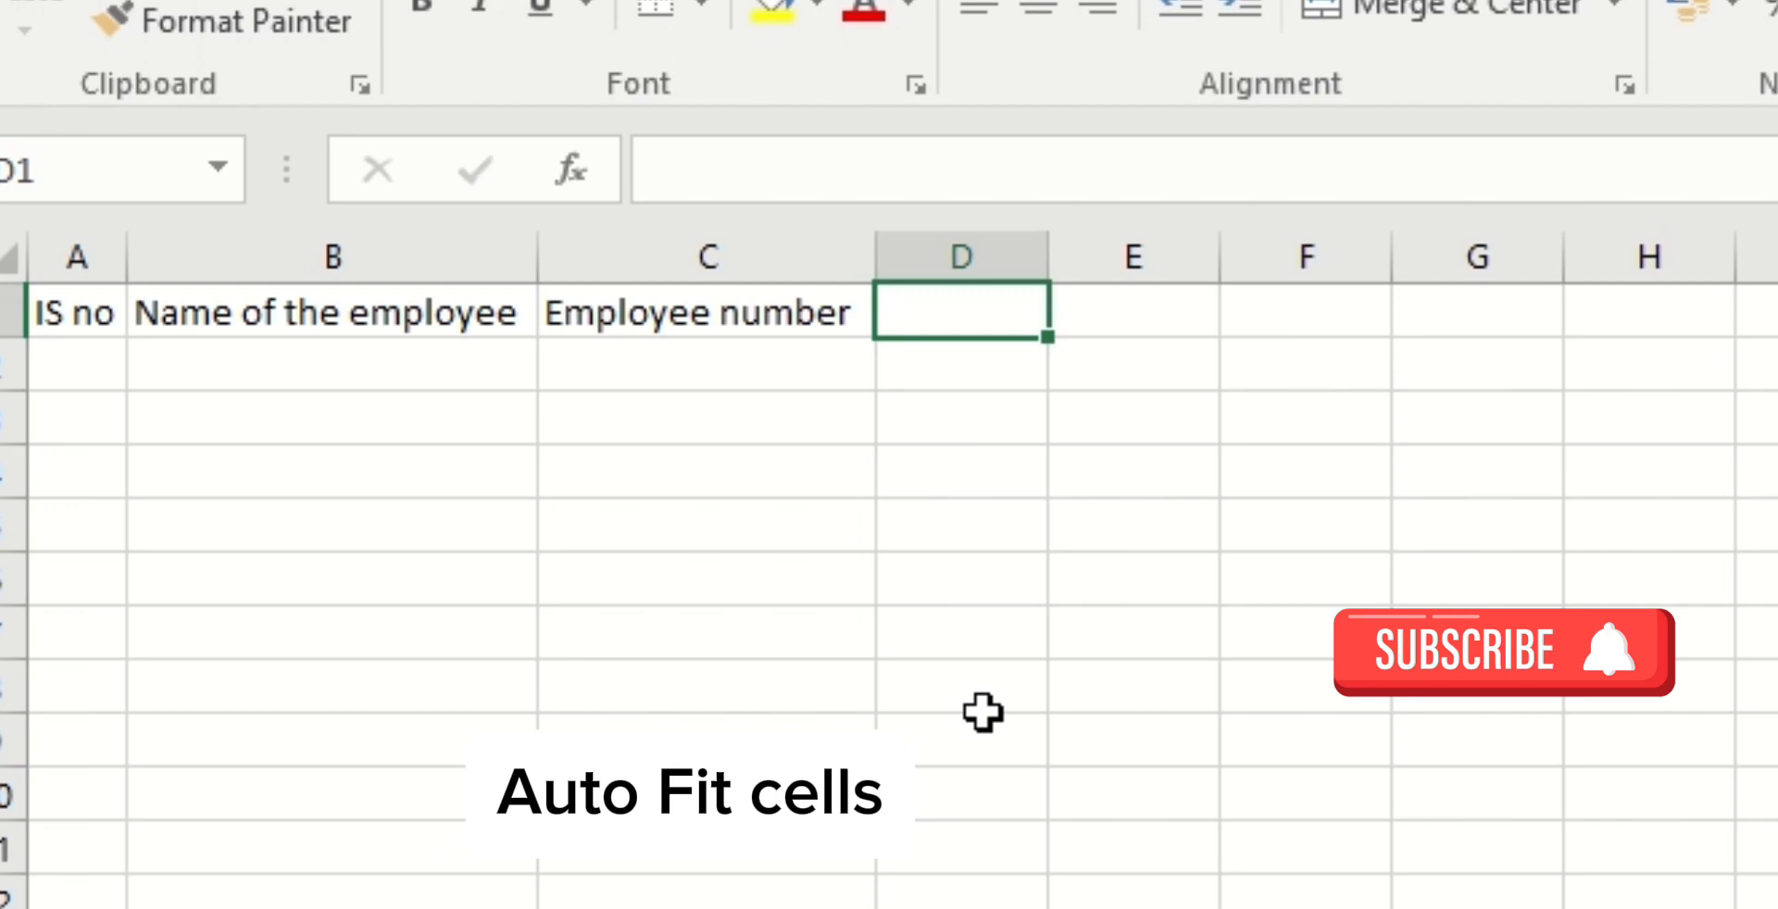
# Enter 'date' in D1 and 'language' in E1, then select B2 so the columns auto-fit
pyautogui.write('date')
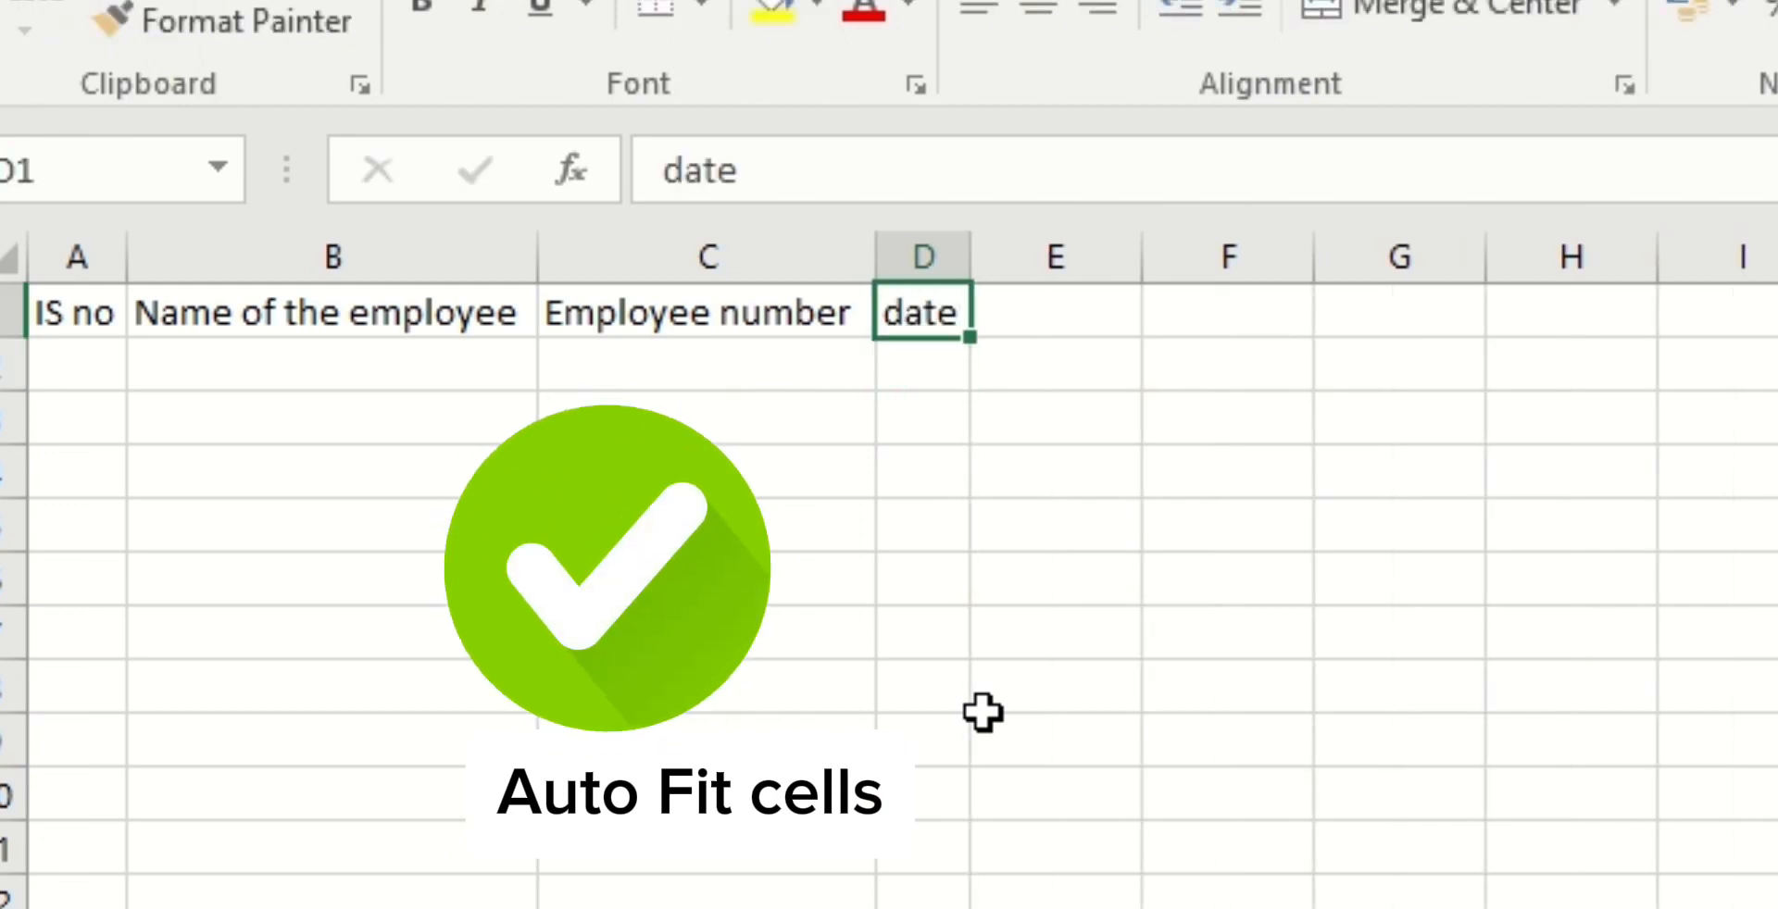
pyautogui.click(1054, 311)
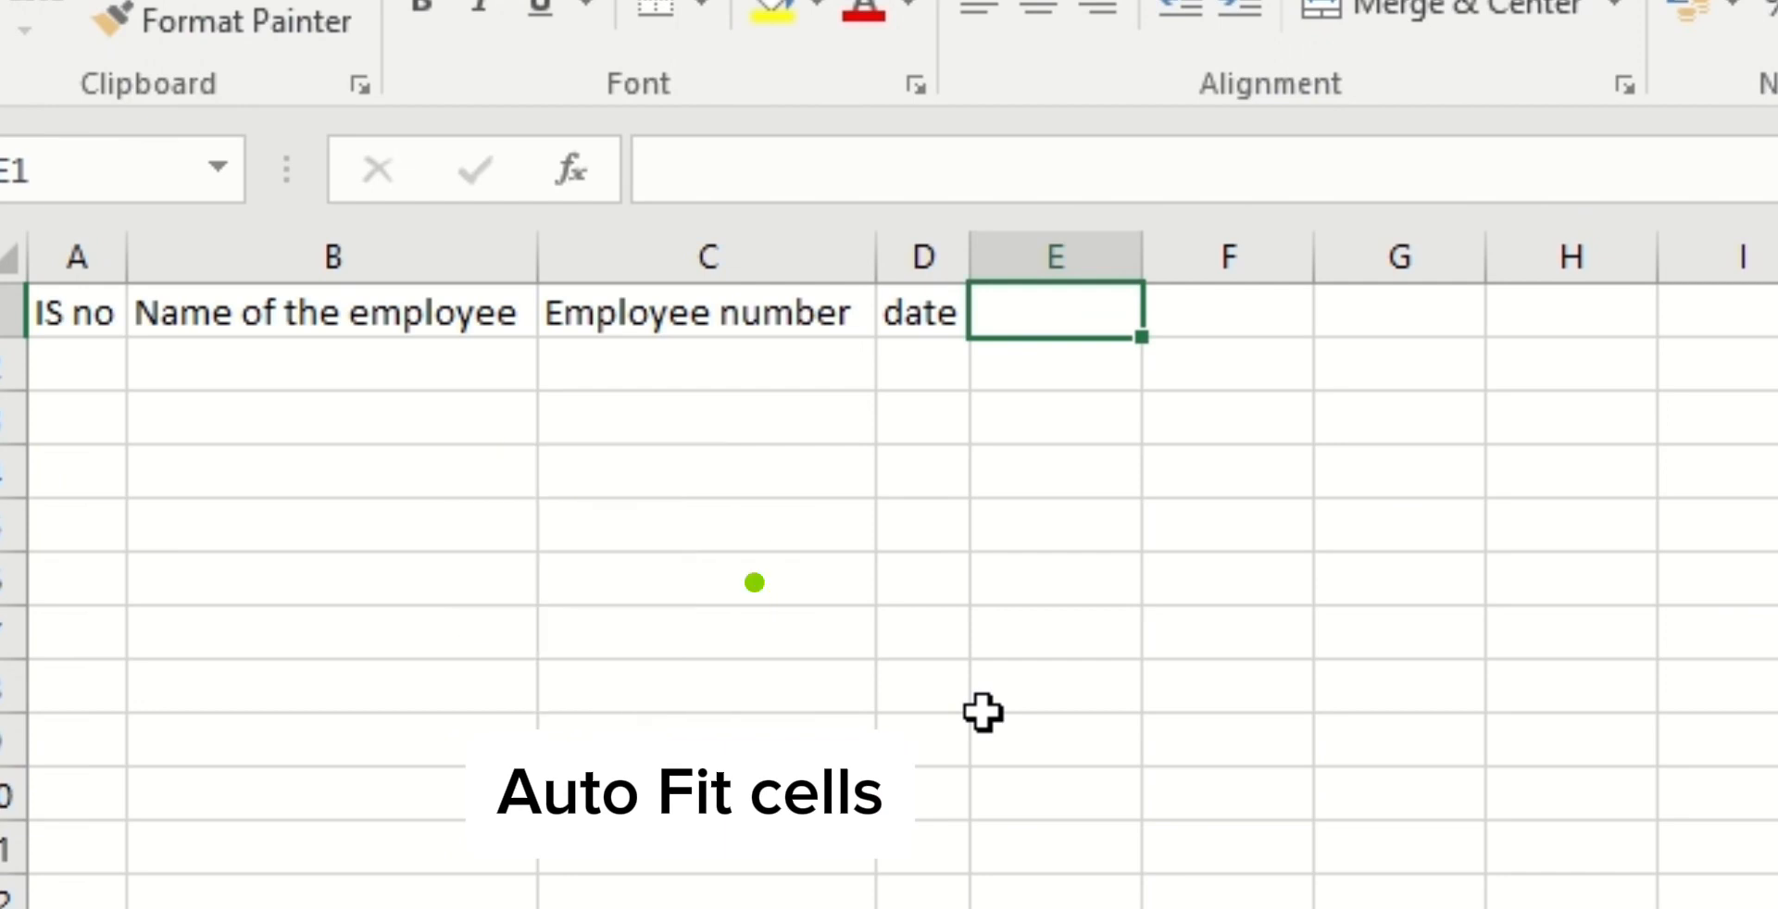
pyautogui.write('language')
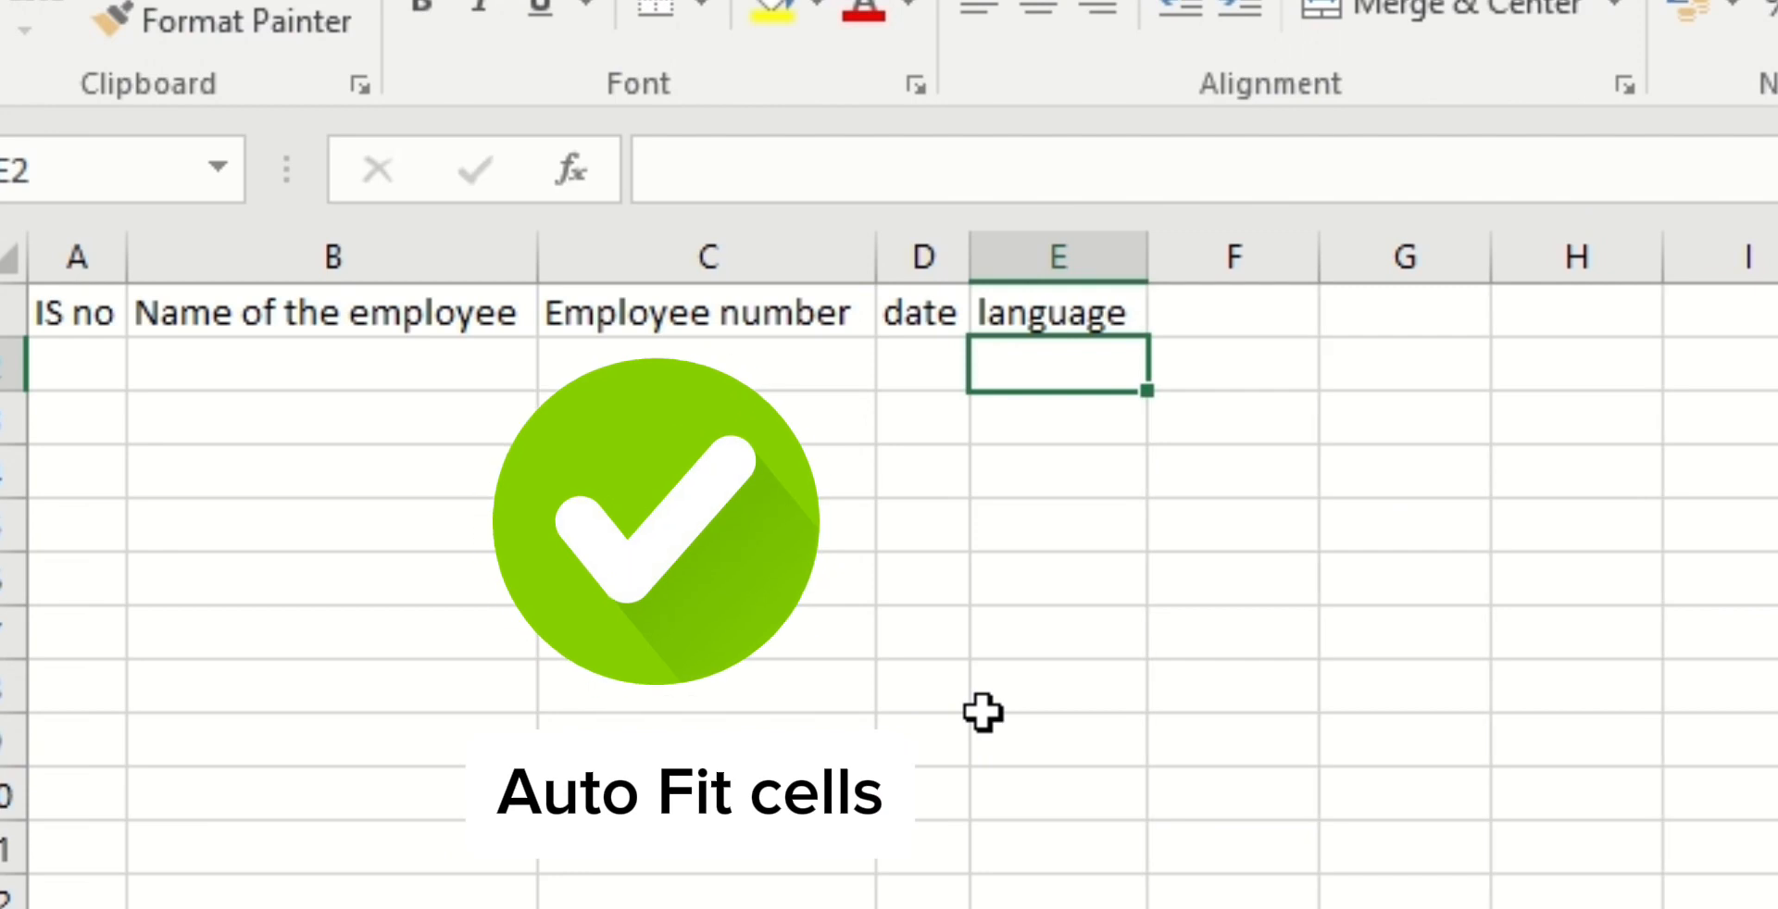
pyautogui.click(921, 365)
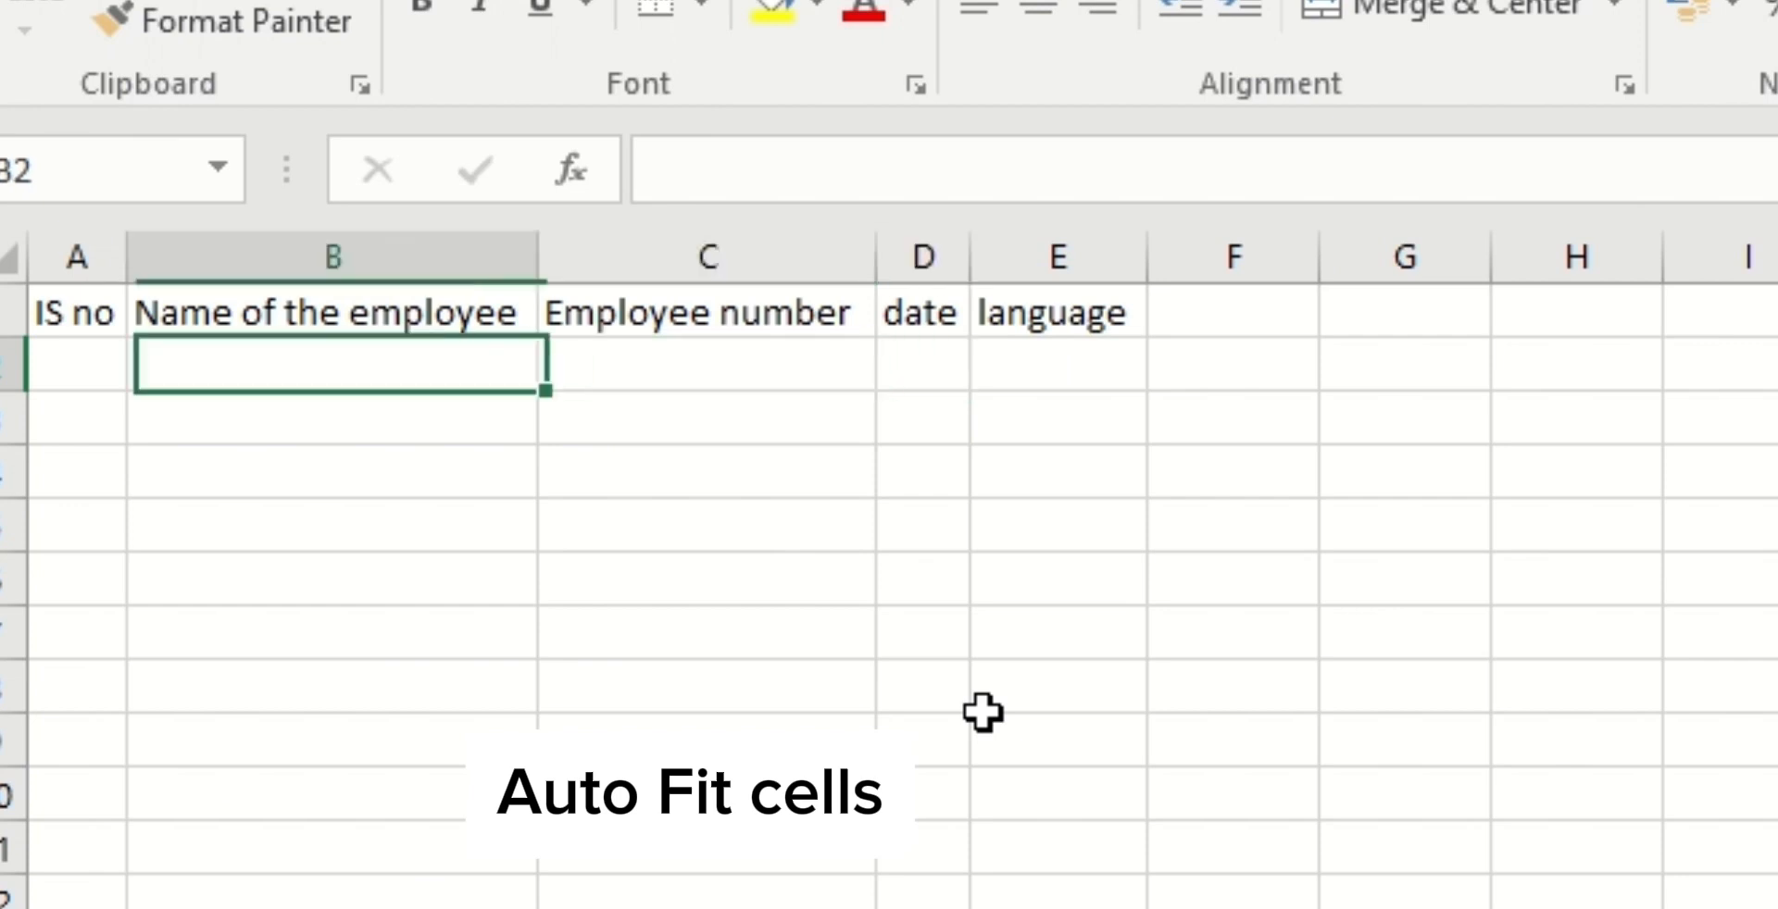
# Enter 'Sunil' in A2 and 'sunil kumar' in A3, letting column A widen to fit
pyautogui.write('Sunil')
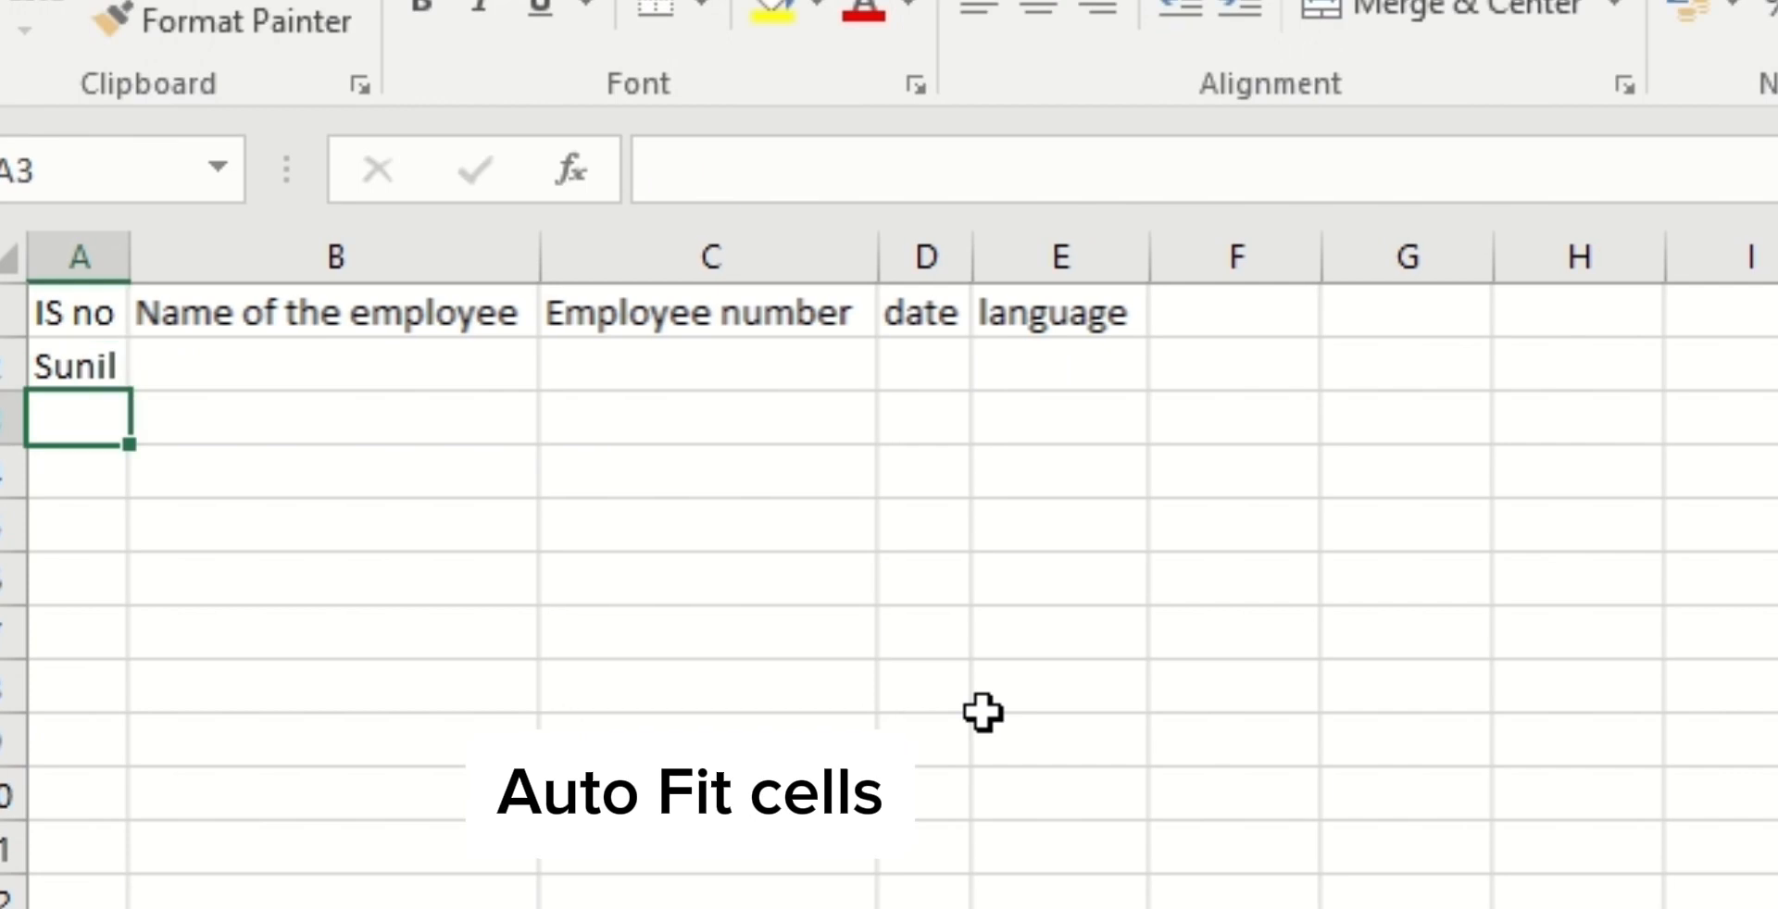
pyautogui.write('sunil k')
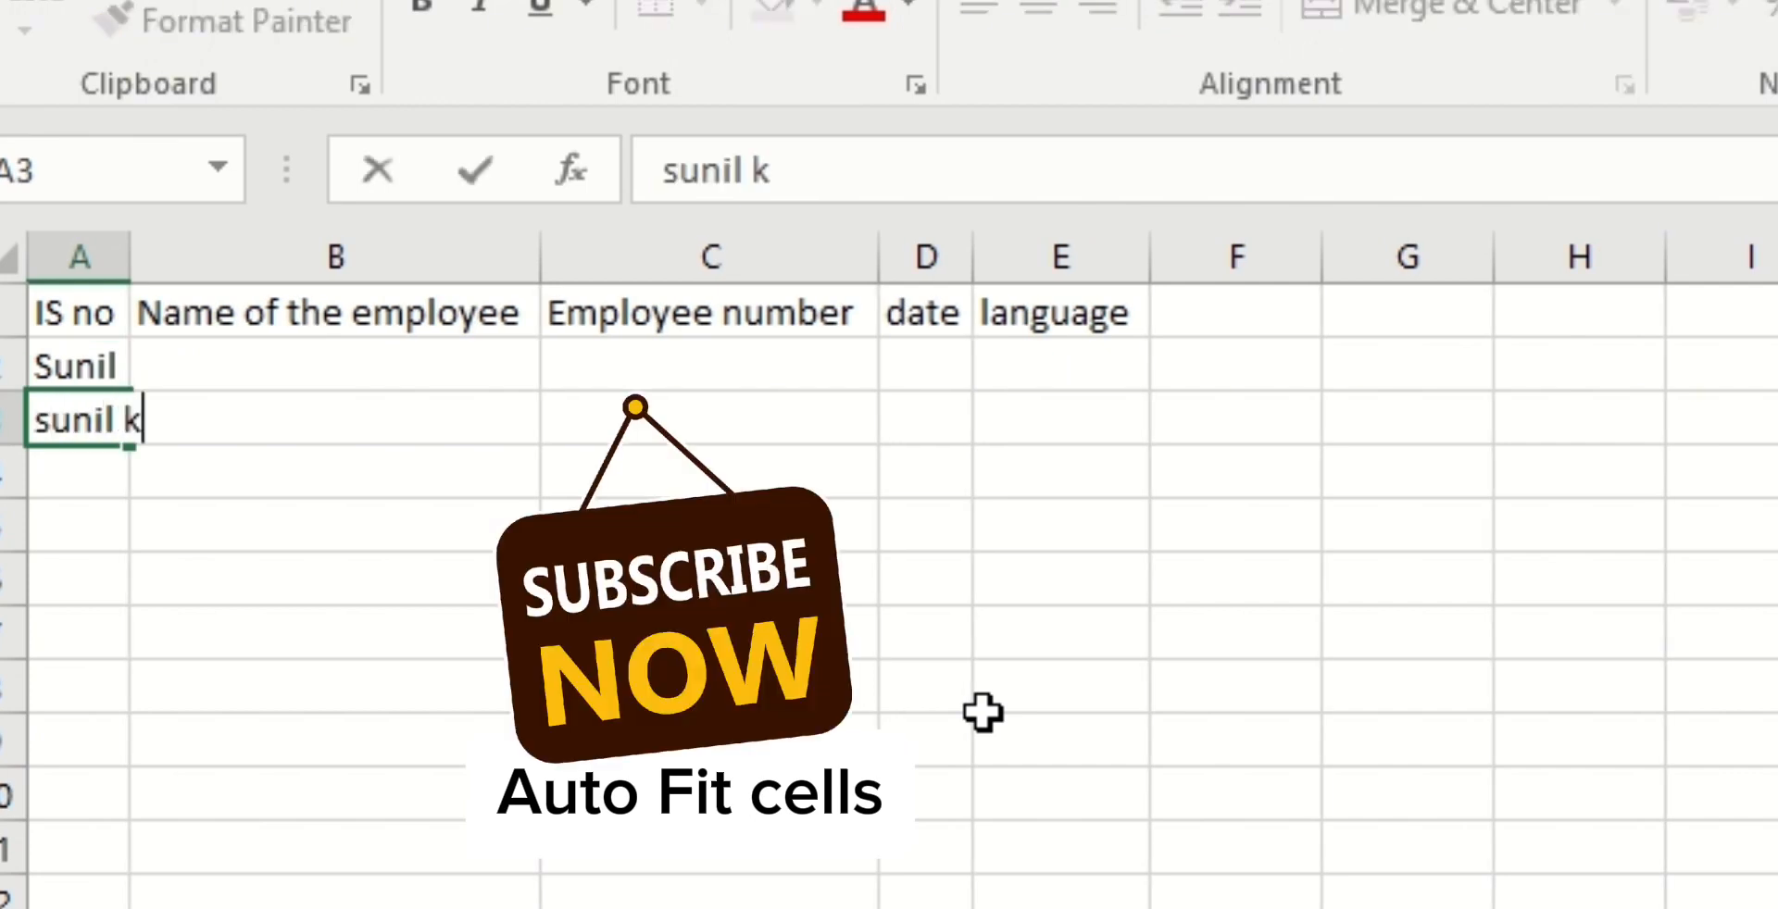
pyautogui.write('umar')
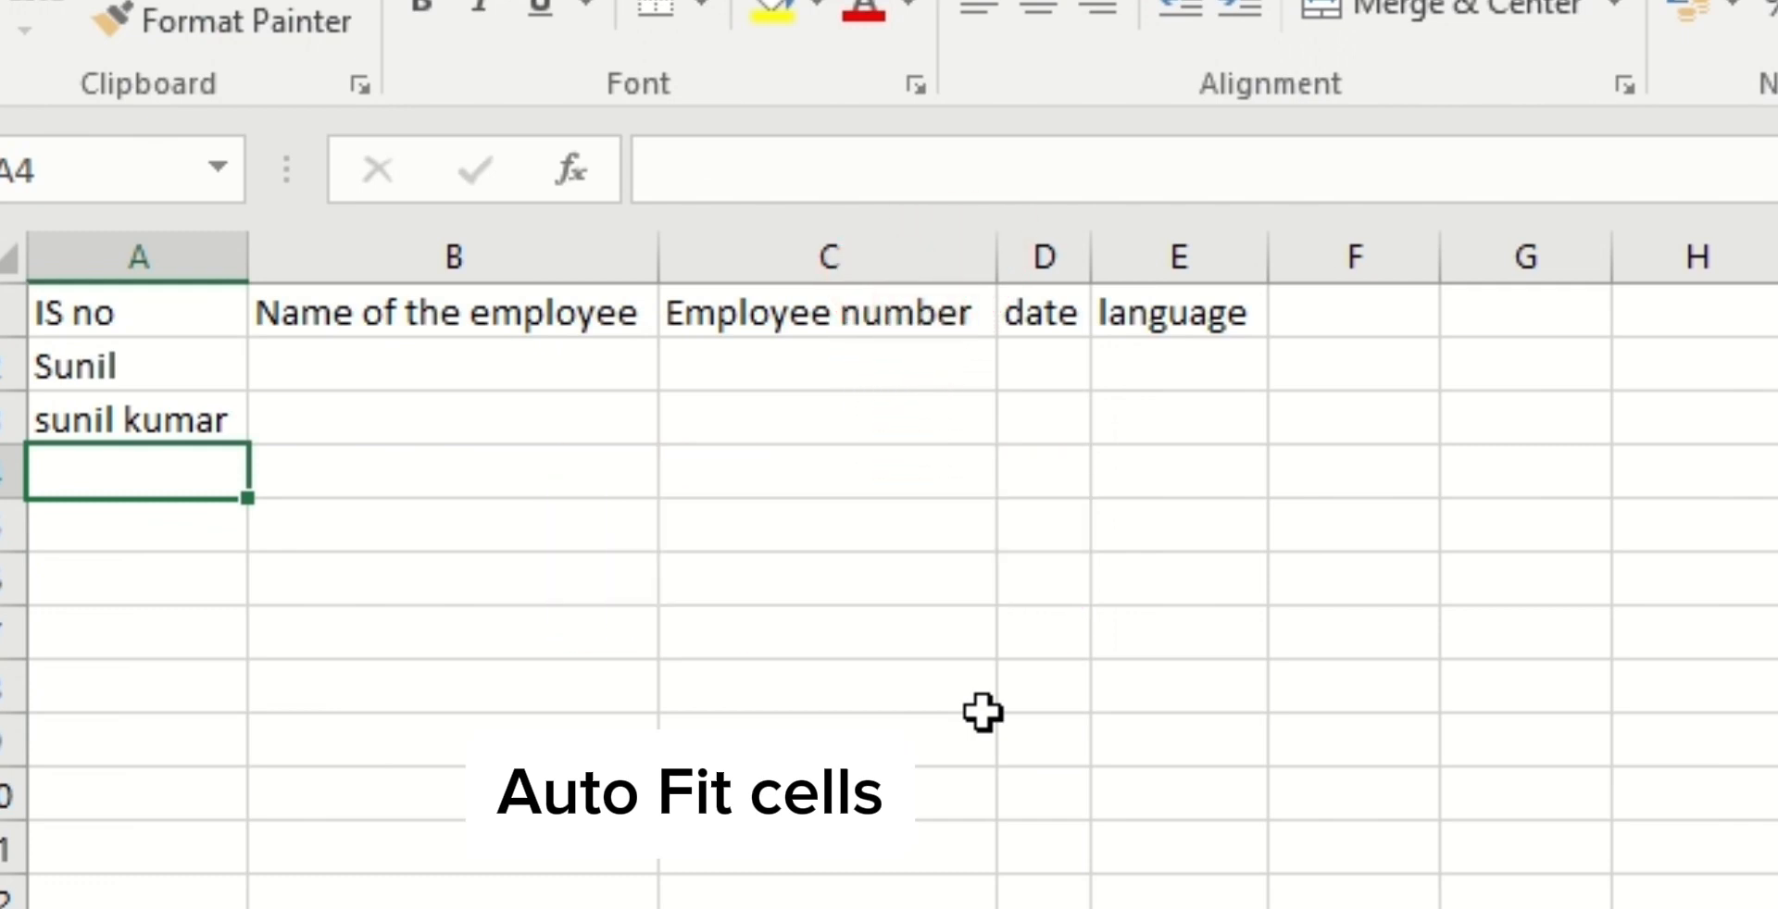
pyautogui.click(1178, 469)
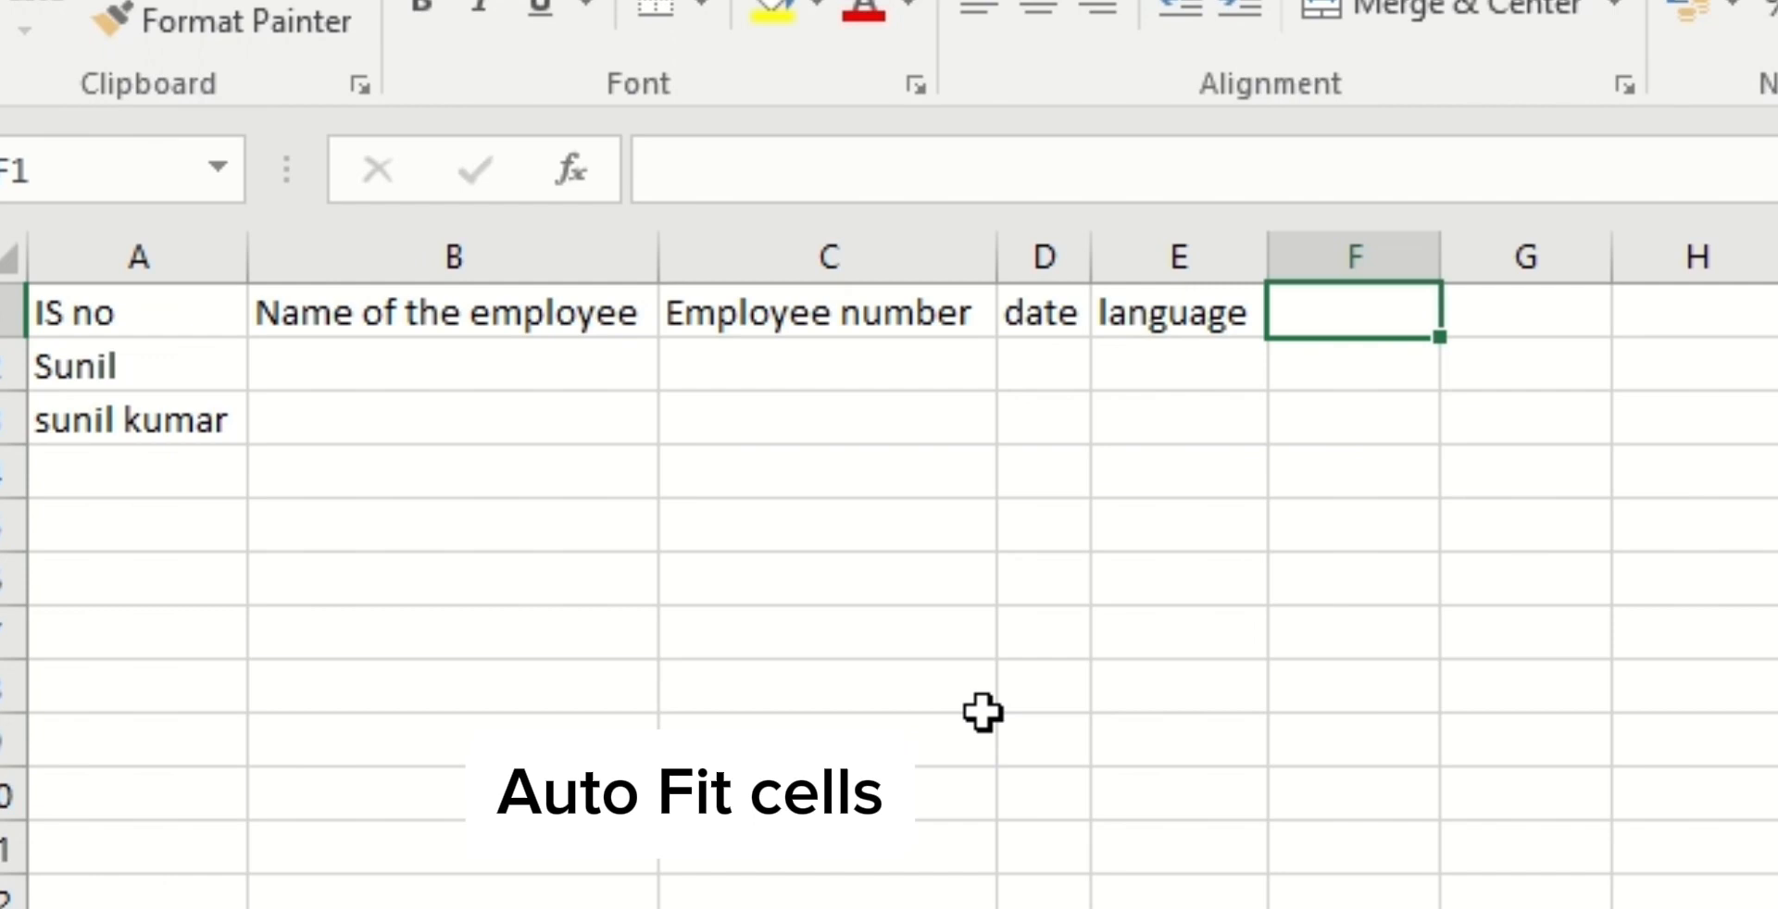
# Enter 'number', 'ad', a long 'aaaaaaa' string and 'ddddd' as headers in F1 through I1
pyautogui.write('number')
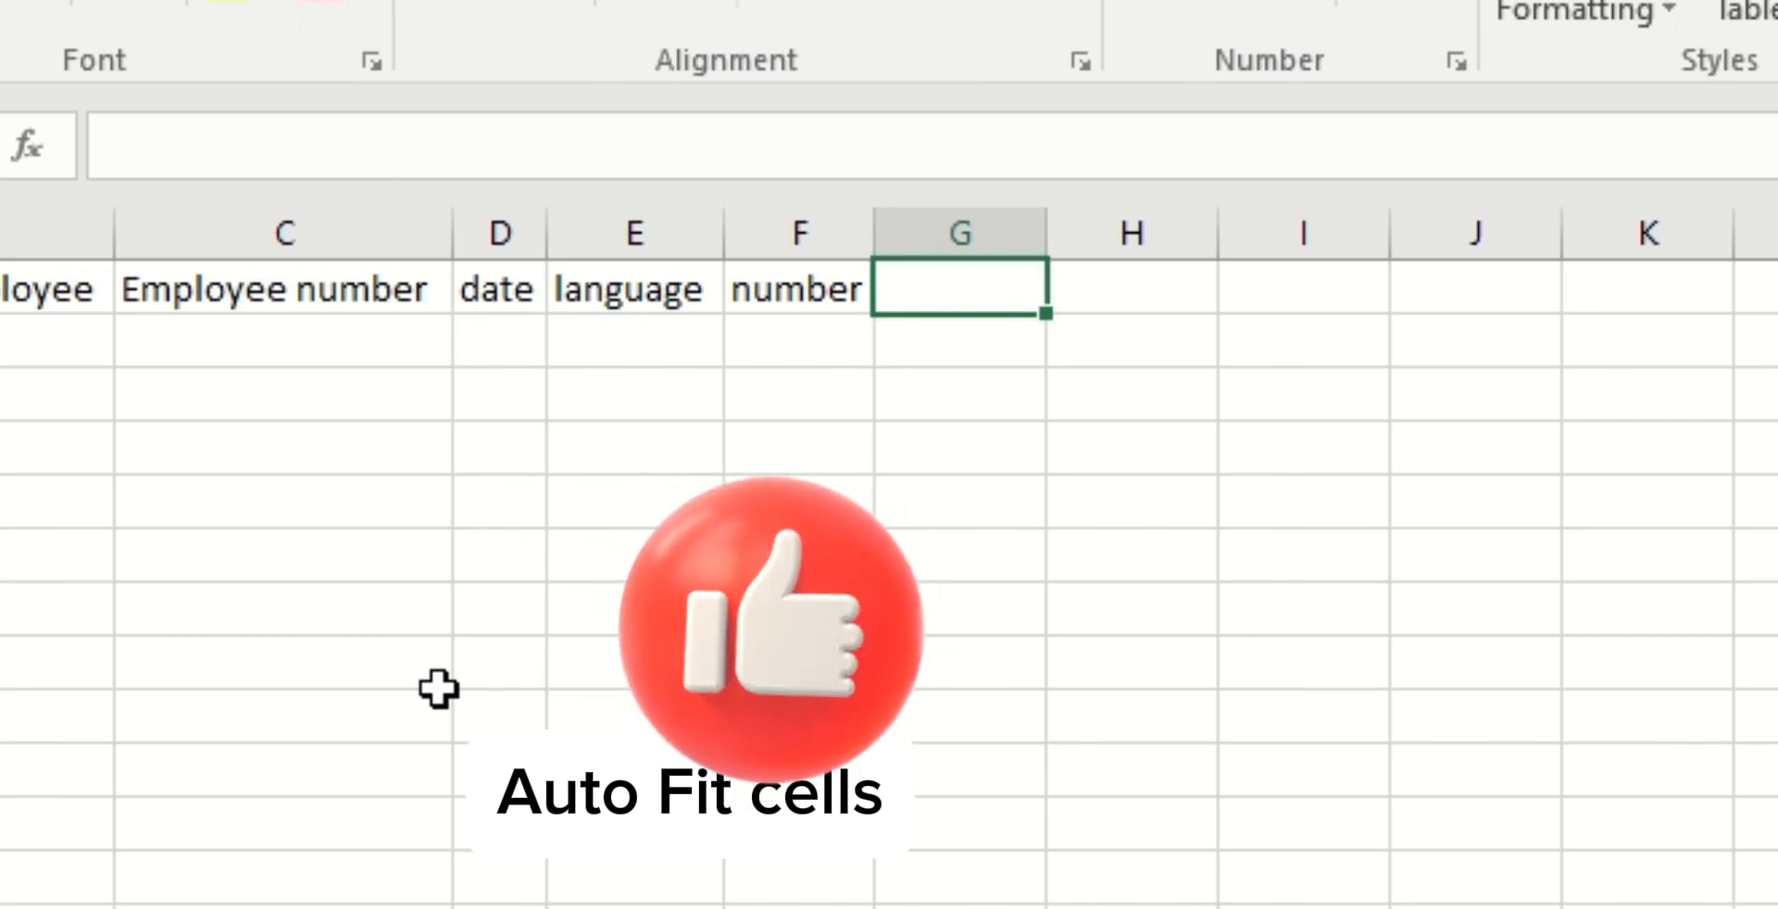
pyautogui.write('ad')
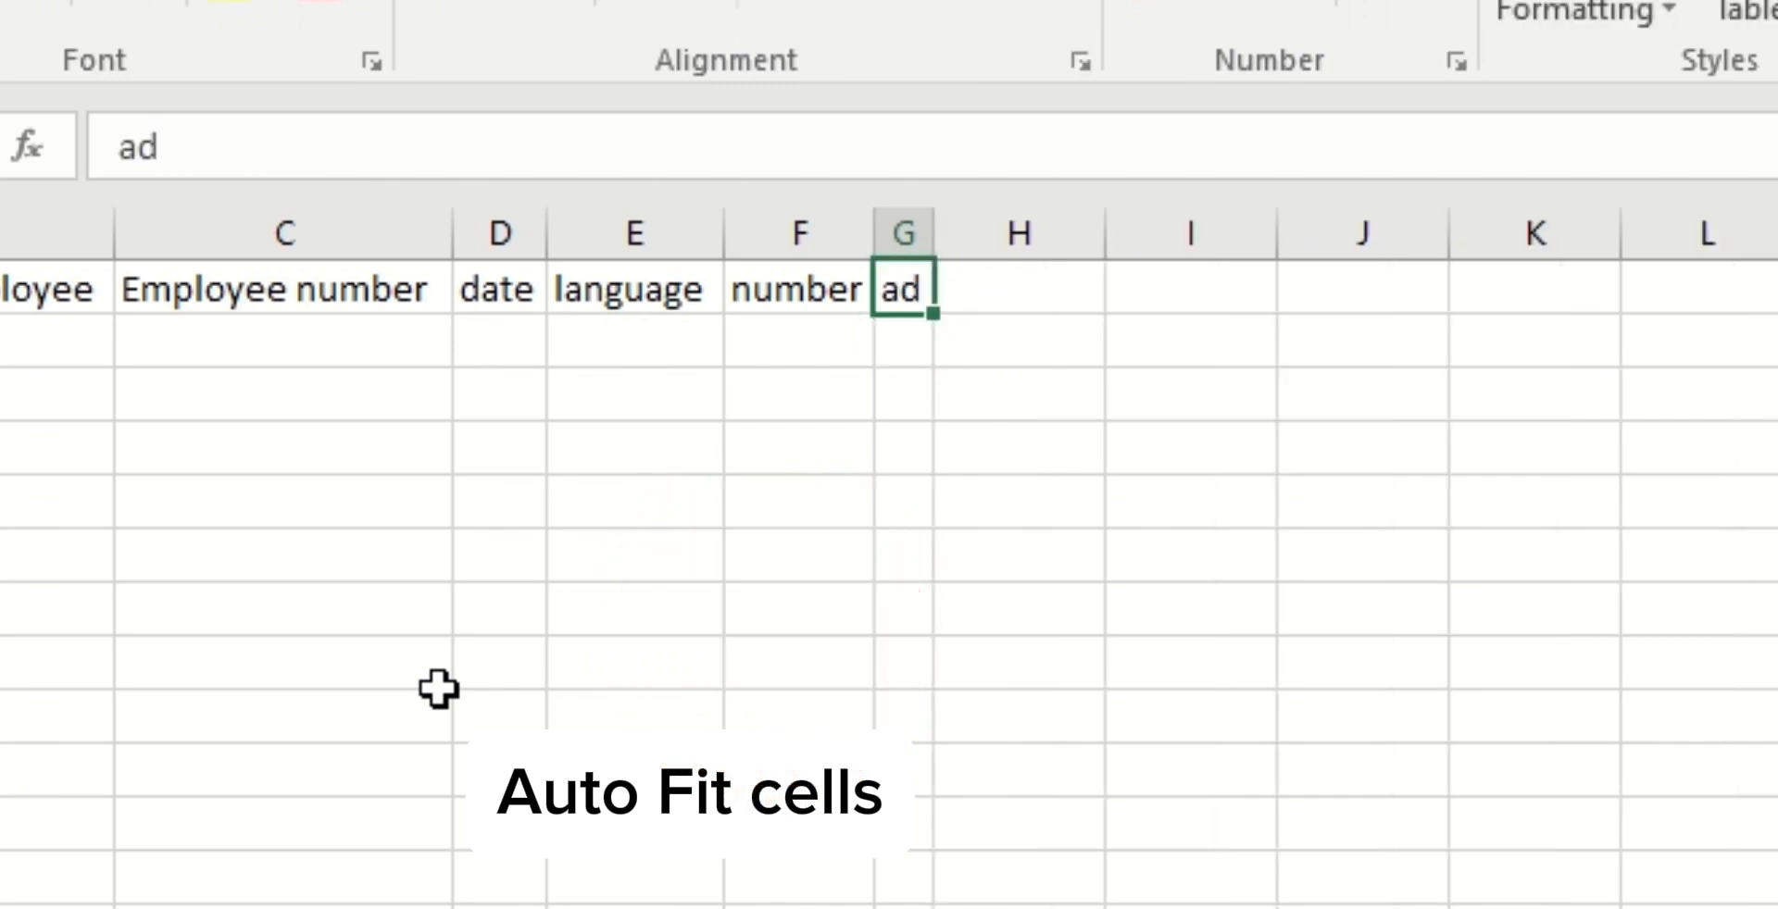
pyautogui.write('aaaaaaaaaaaaaaaaaaaaaa')
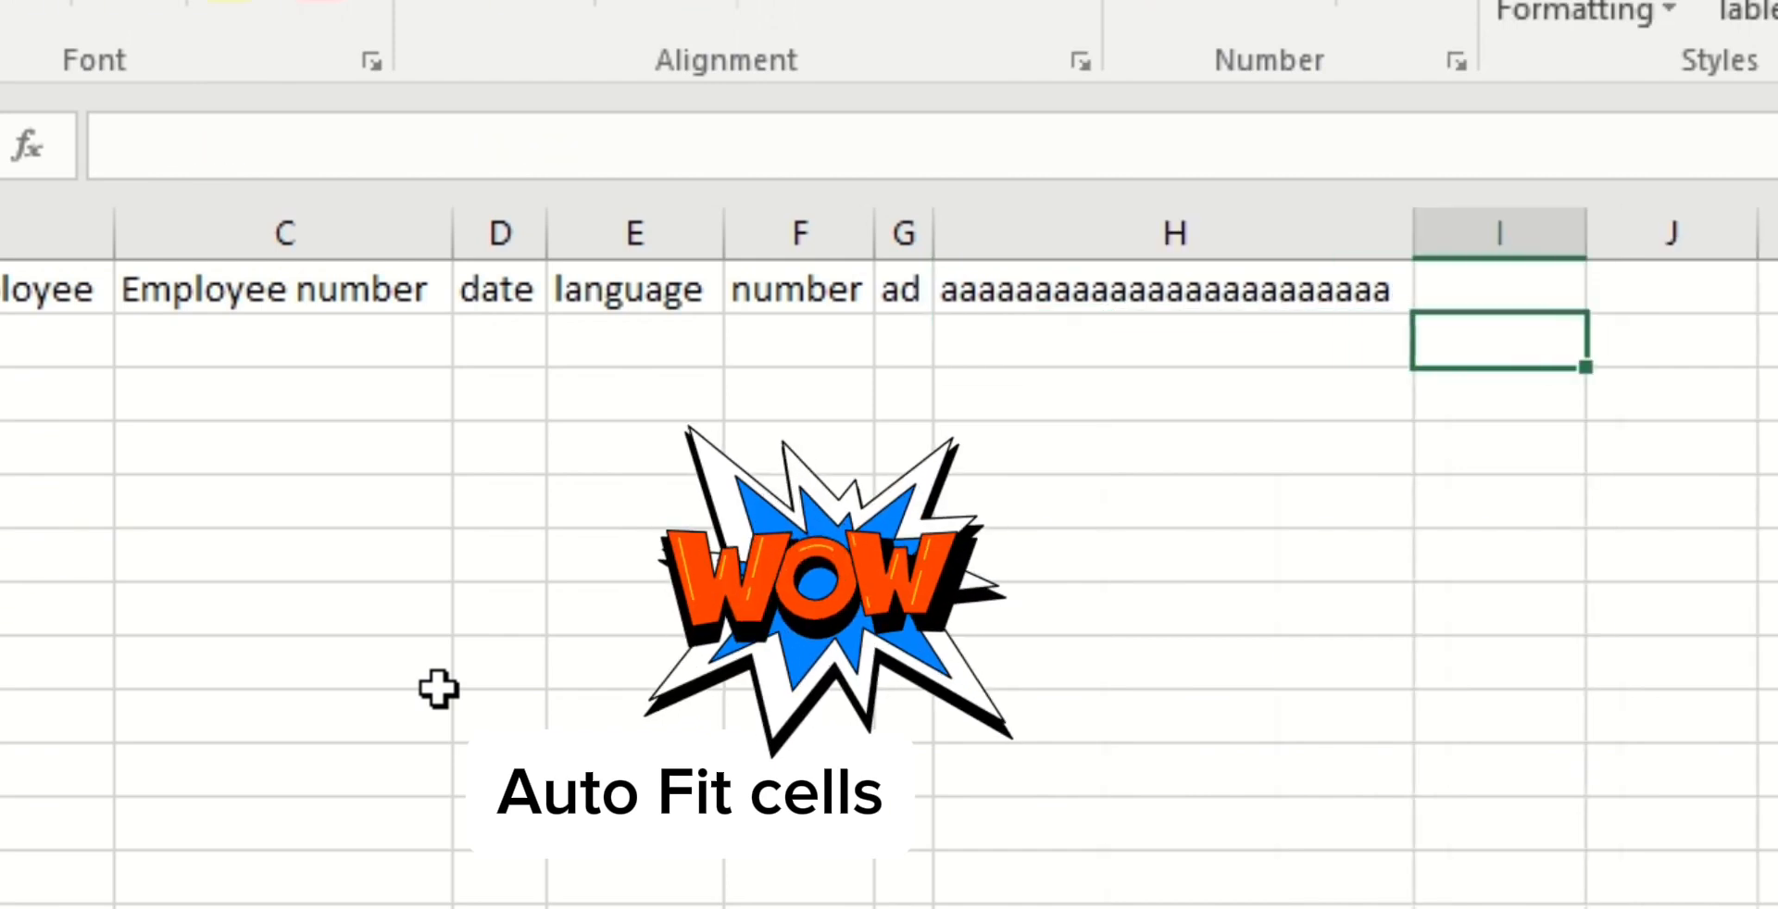
pyautogui.write('ddddd')
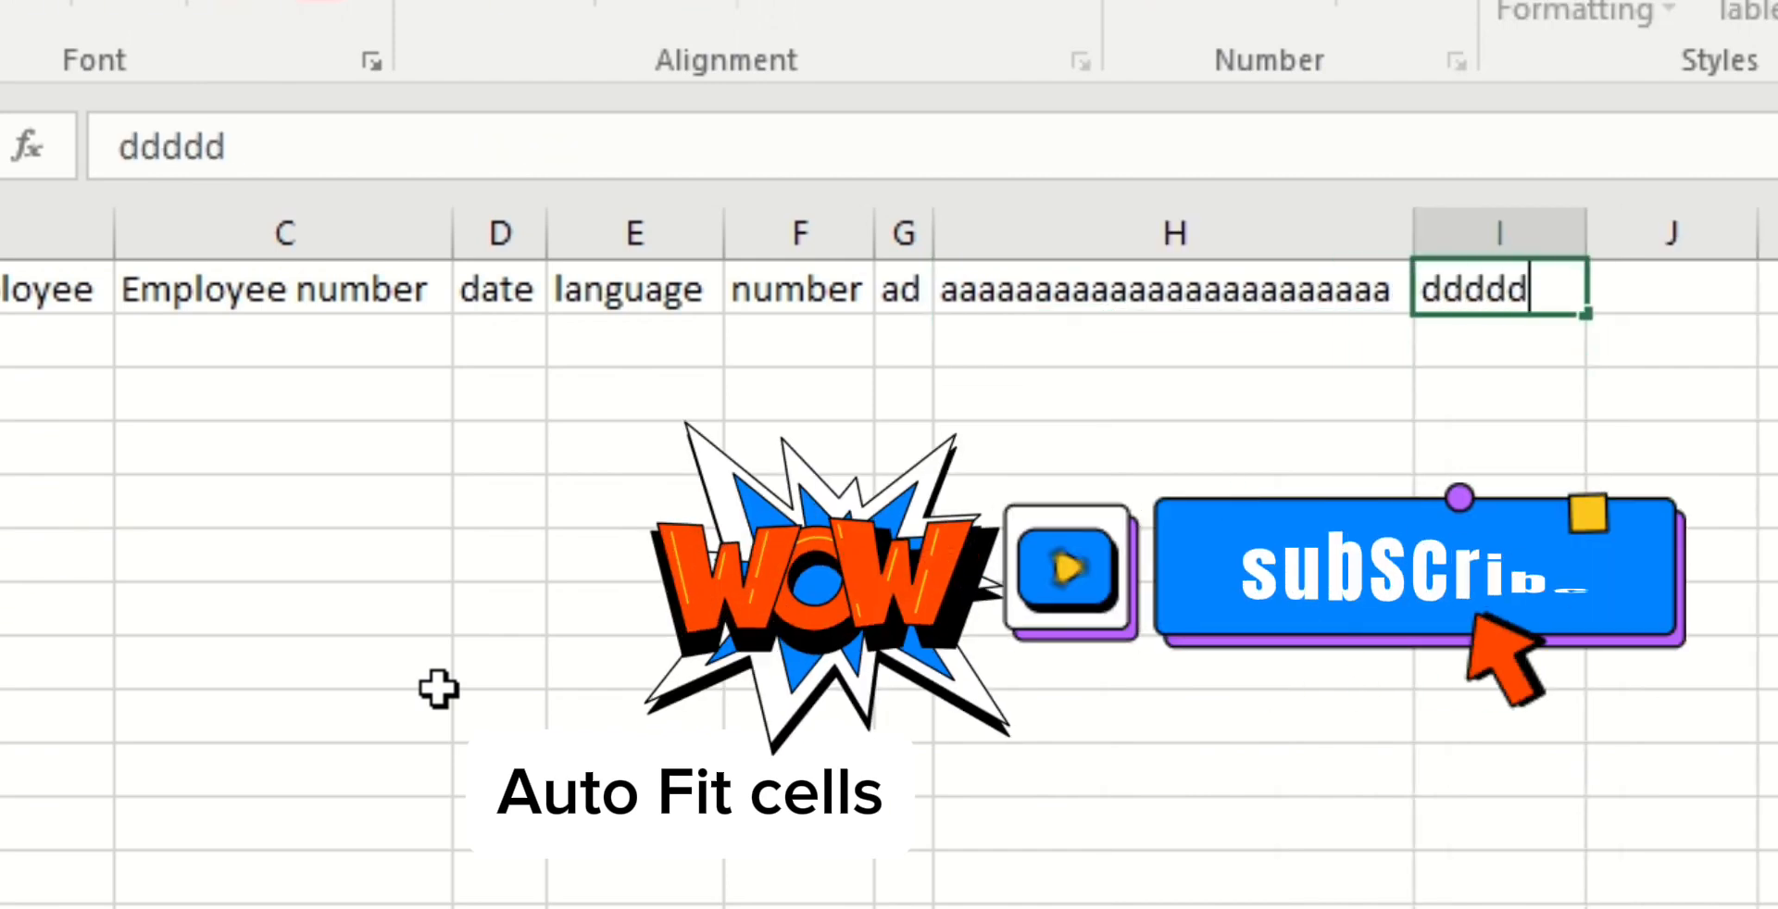